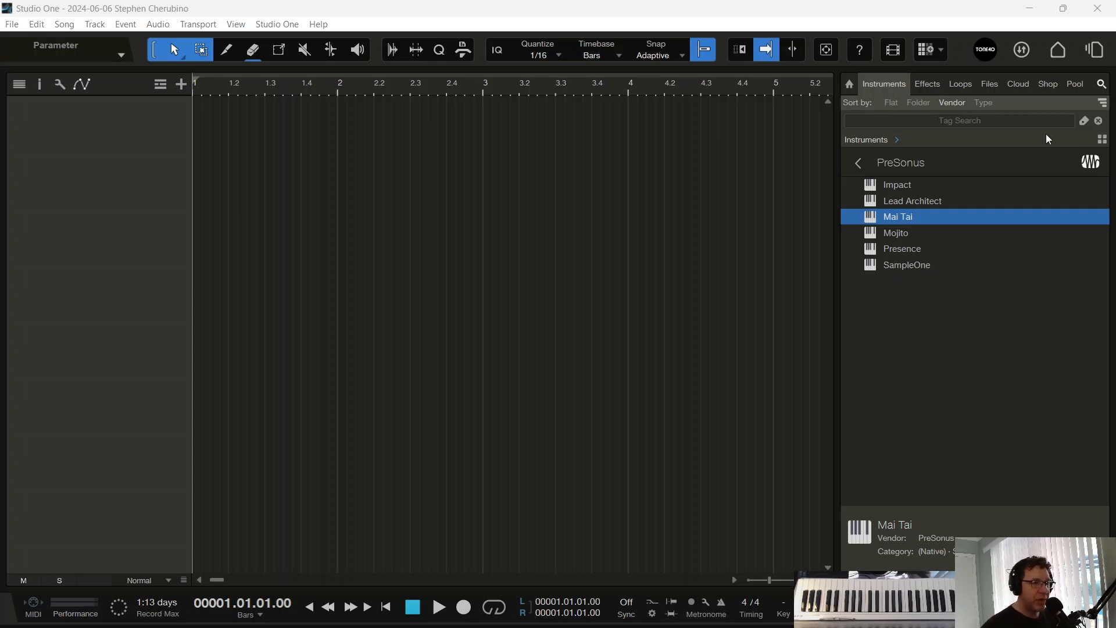
mouse_move(889, 187)
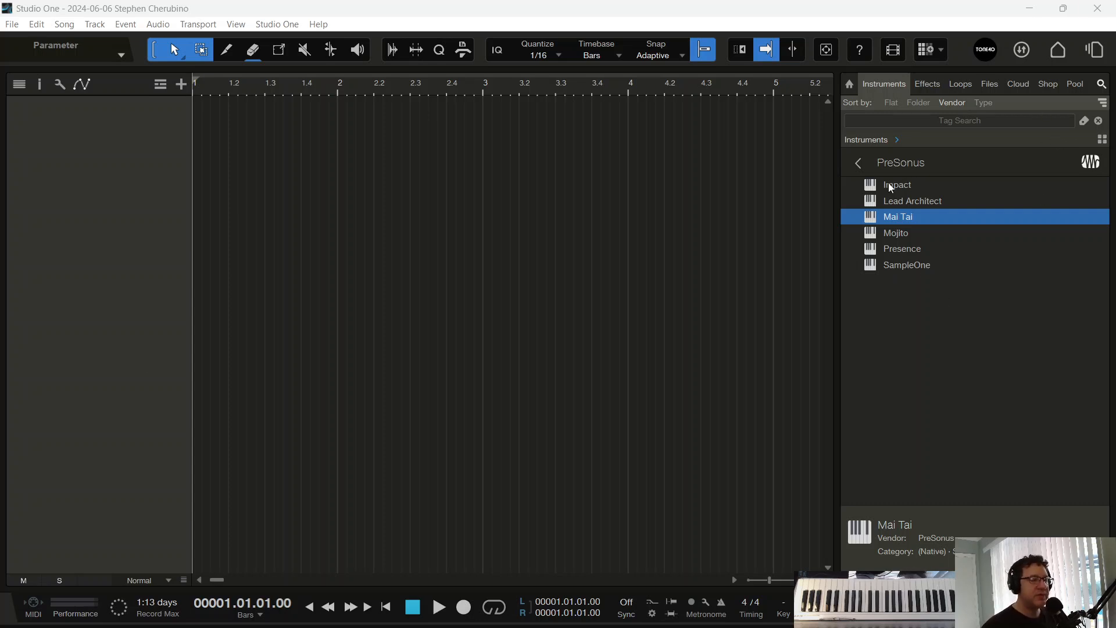
Step: Create a Mai Tai instrument track from the PreSonus instruments and close its synth window
double_click(898, 216)
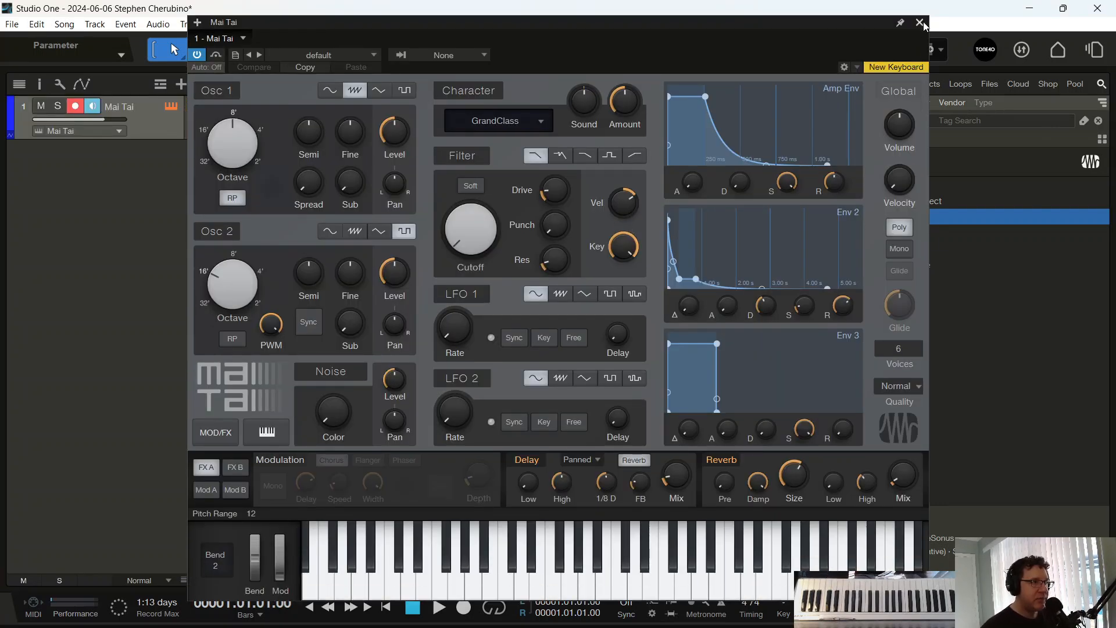
left_click(920, 23)
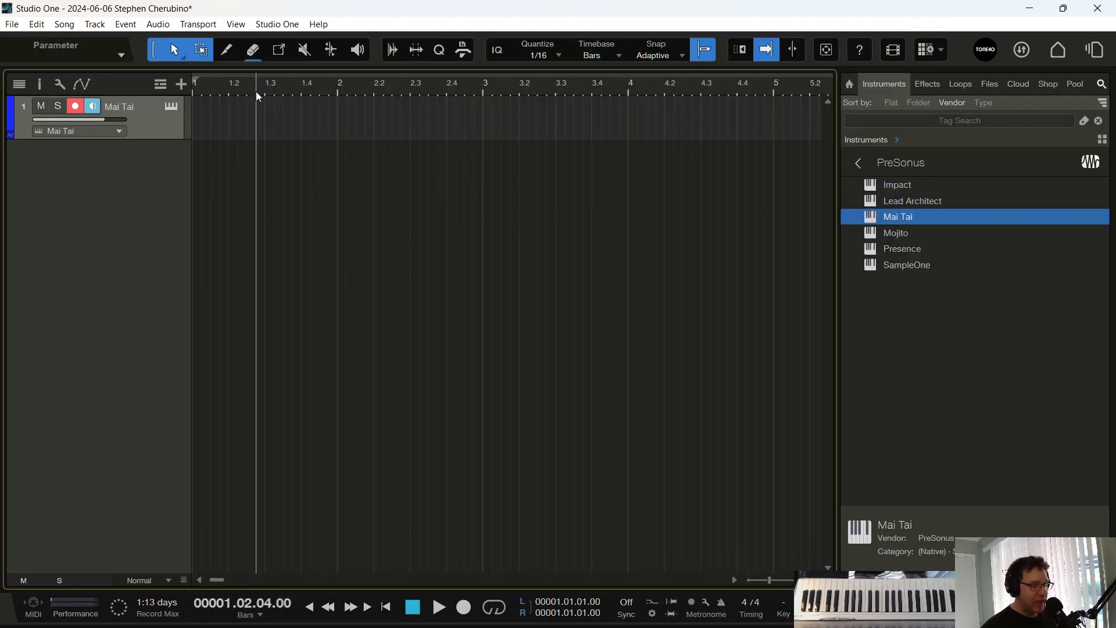
mouse_move(307, 169)
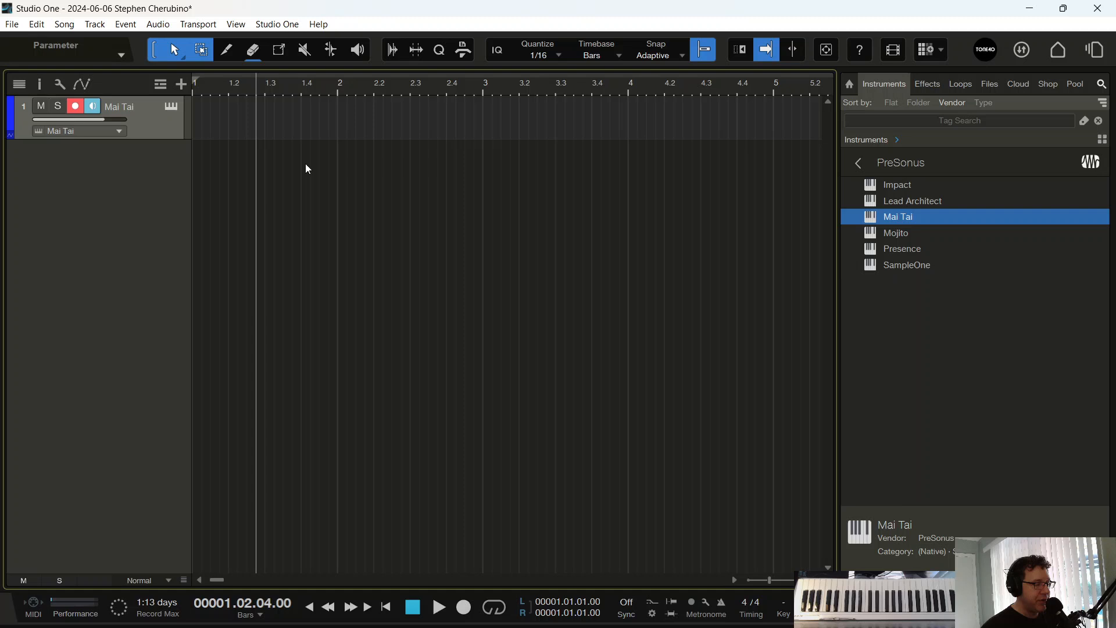
left_click(438, 606)
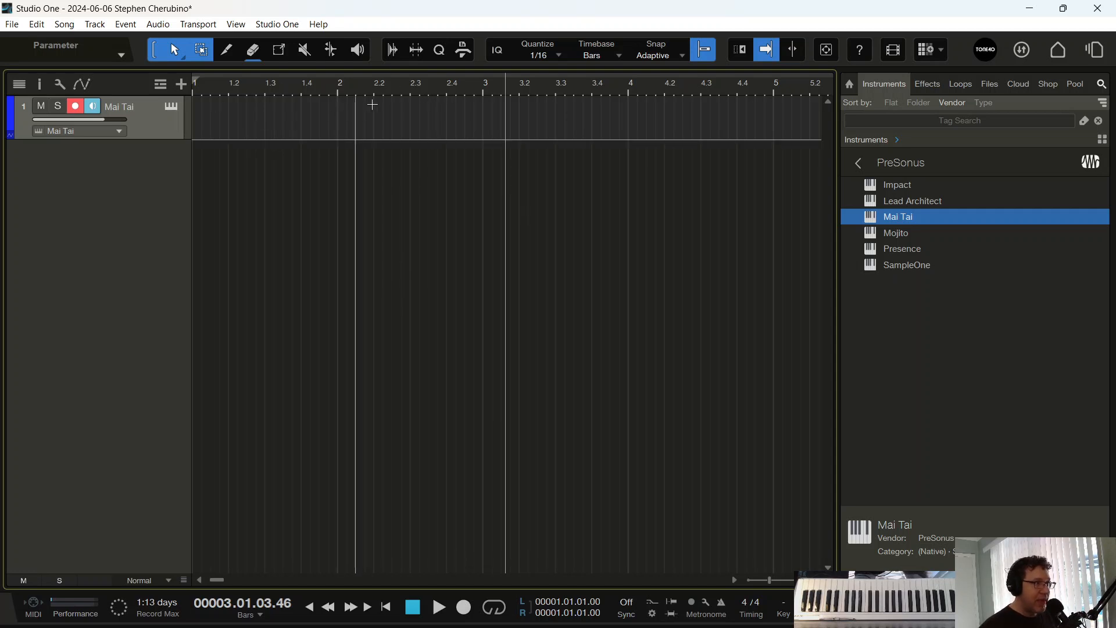
mouse_move(698, 102)
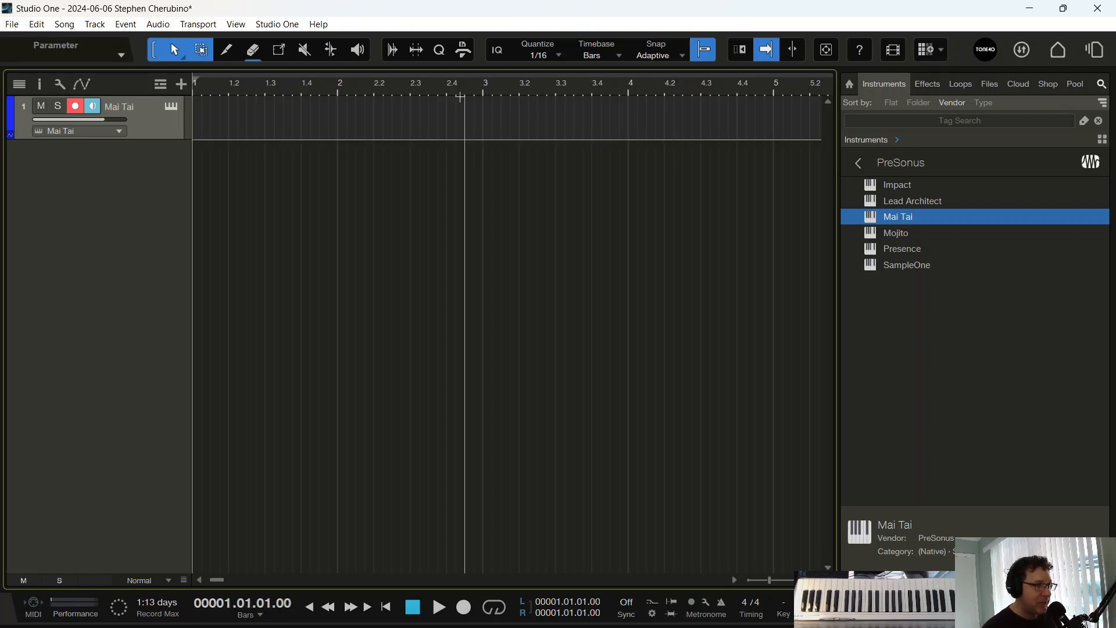
mouse_move(217, 146)
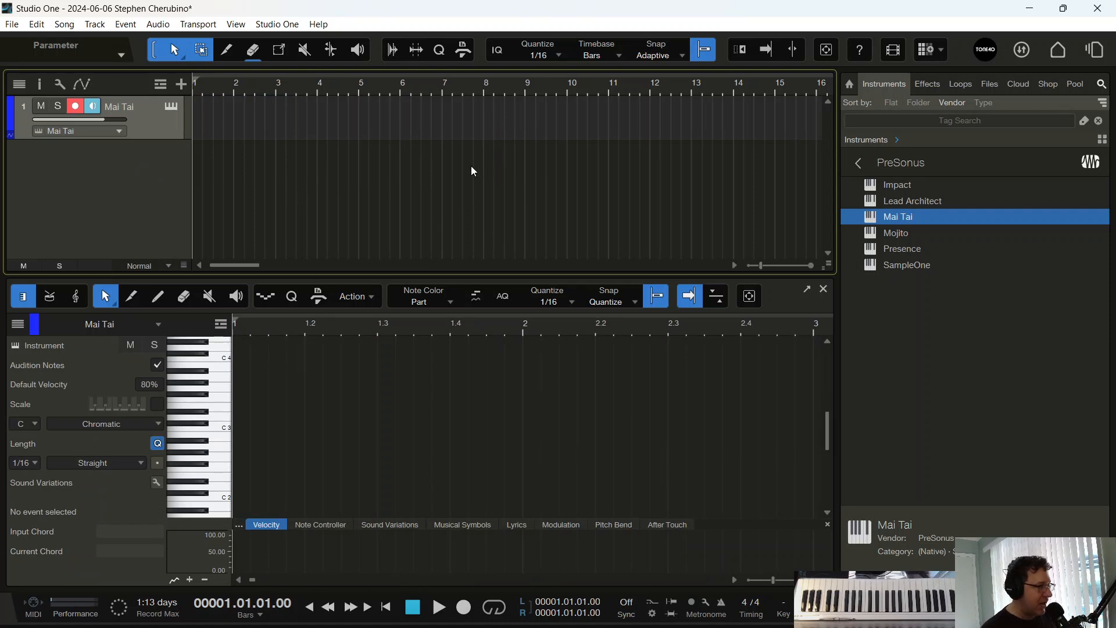
mouse_move(595, 252)
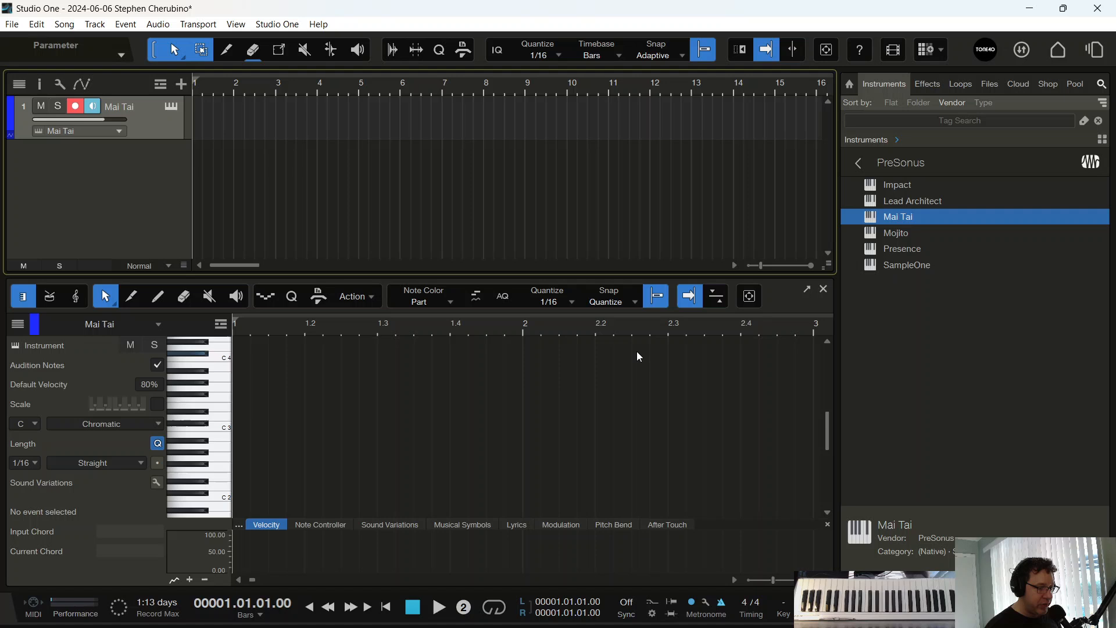
Step: Record a four-bar Mai Tai melody, then stop and play it back
left_click(438, 606)
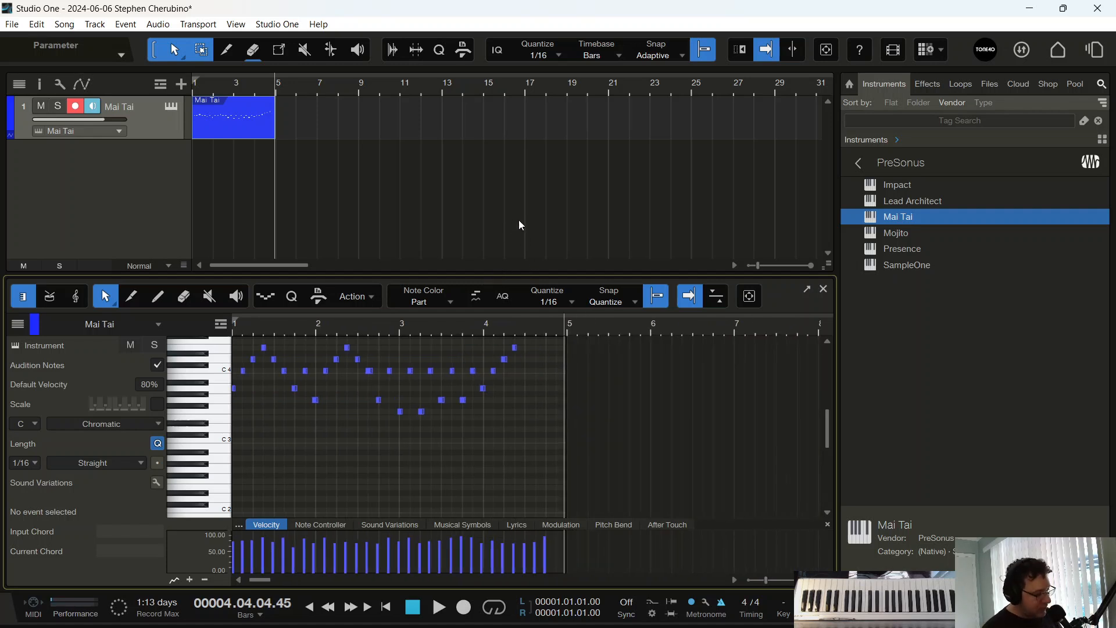
left_click(438, 606)
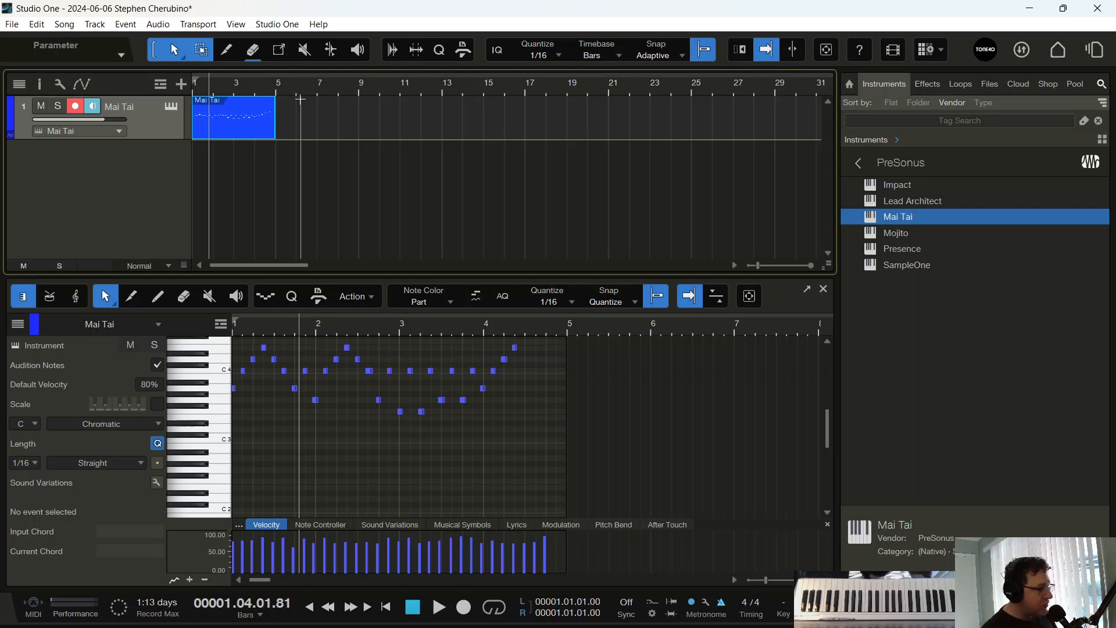
mouse_move(265, 328)
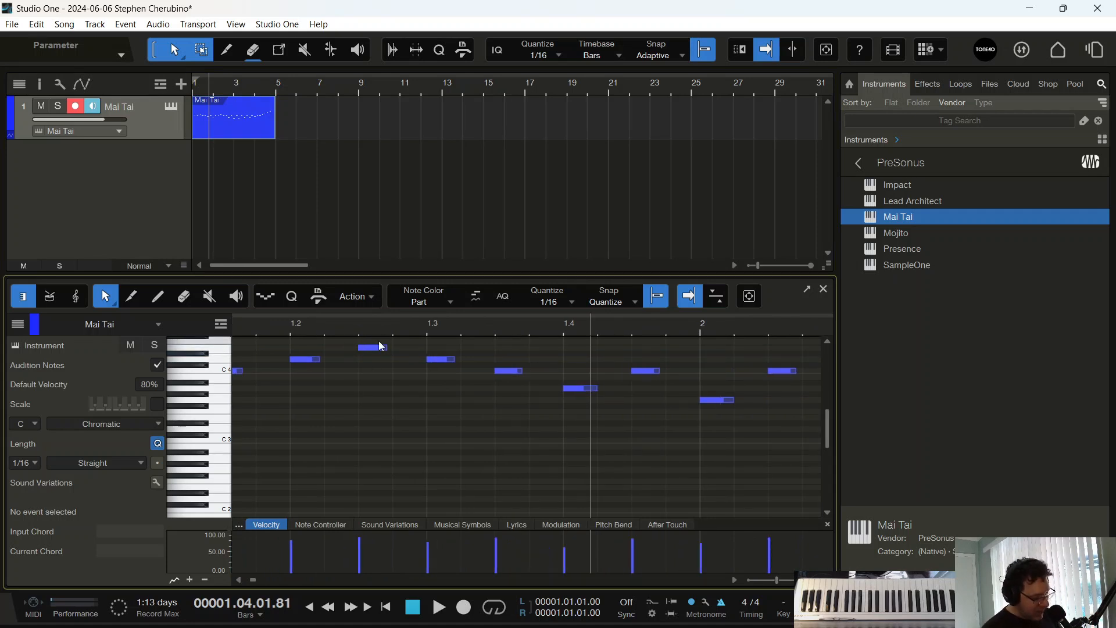
left_click(438, 607)
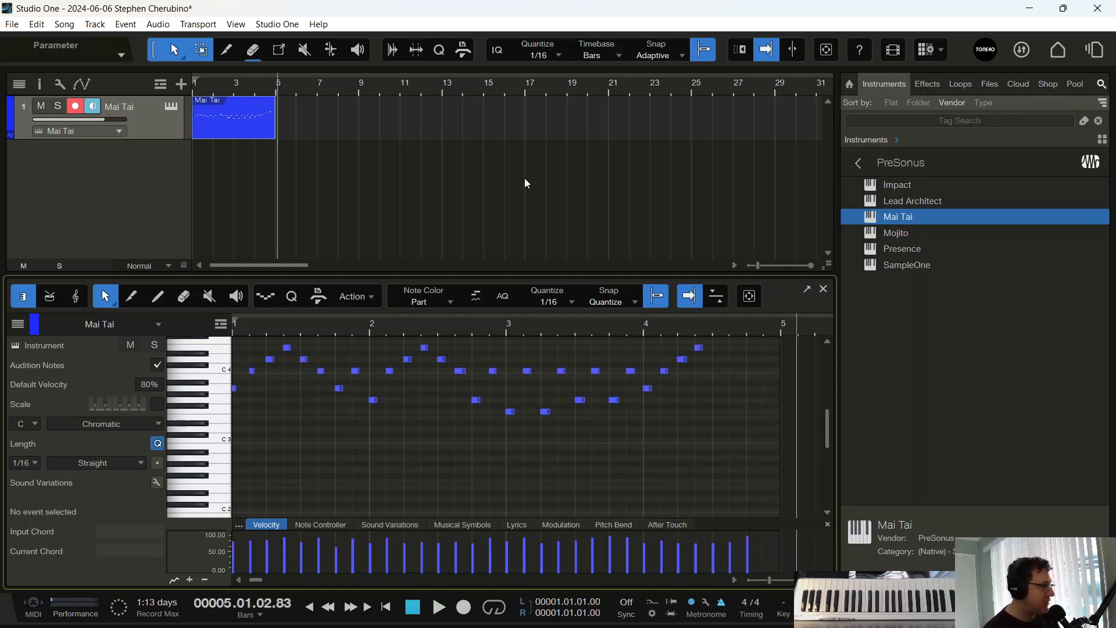
mouse_move(443, 263)
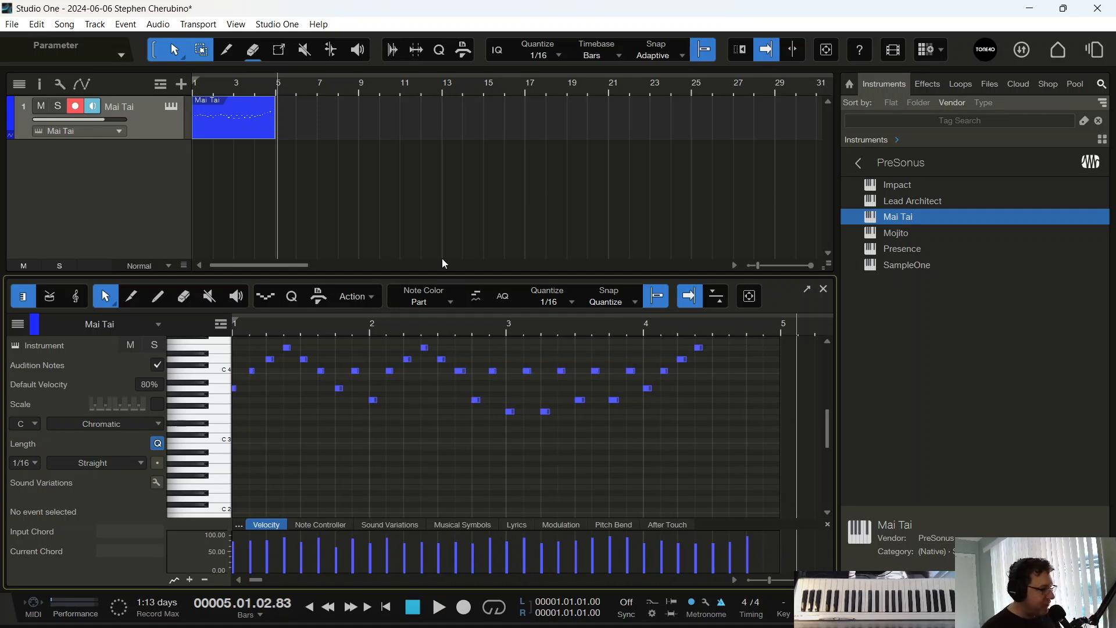
Step: Close the piano-roll editor to show the full arrangement
left_click(823, 288)
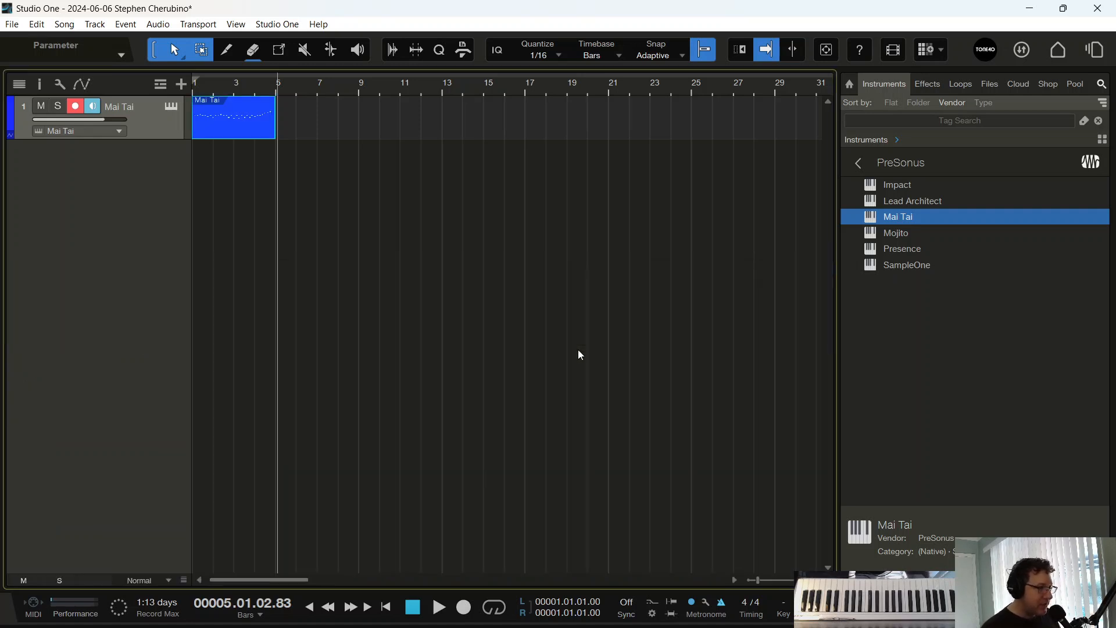
mouse_move(541, 187)
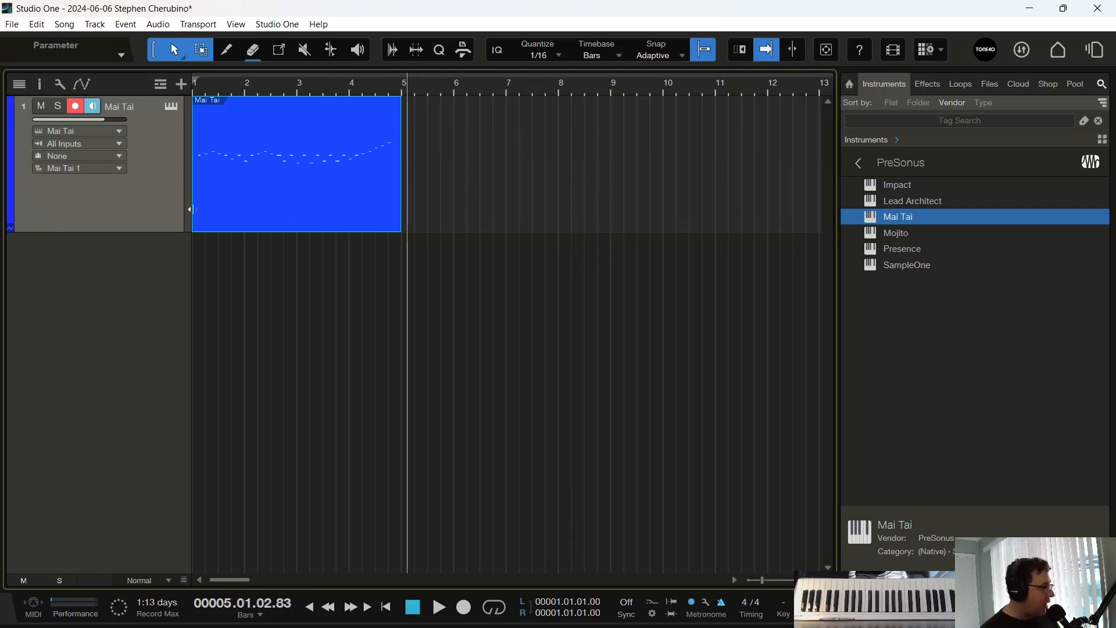
mouse_move(196, 261)
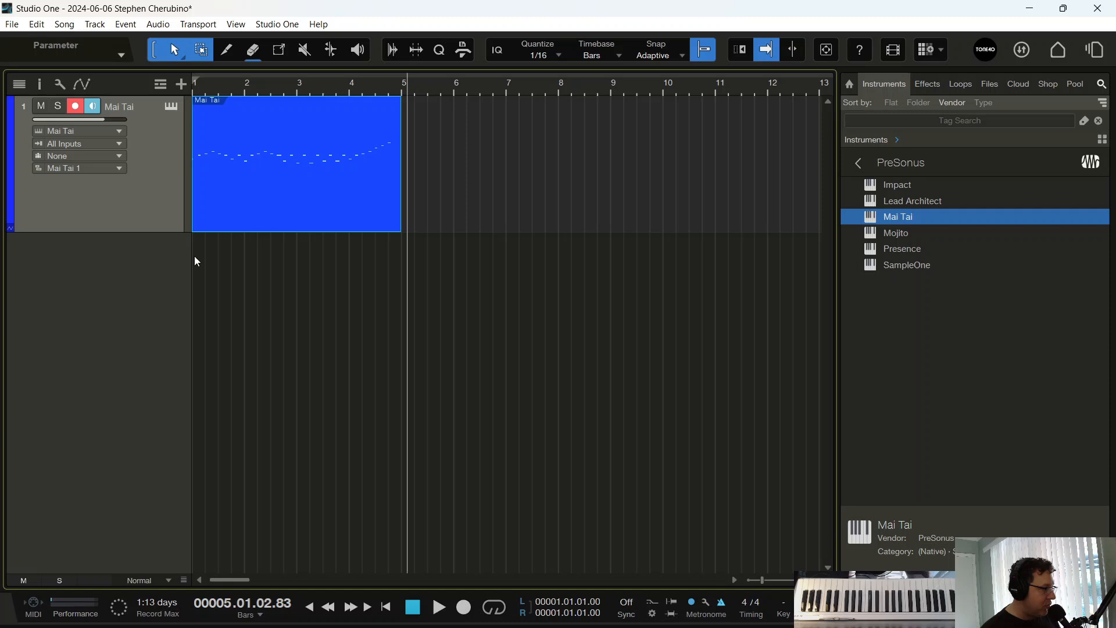
mouse_move(214, 231)
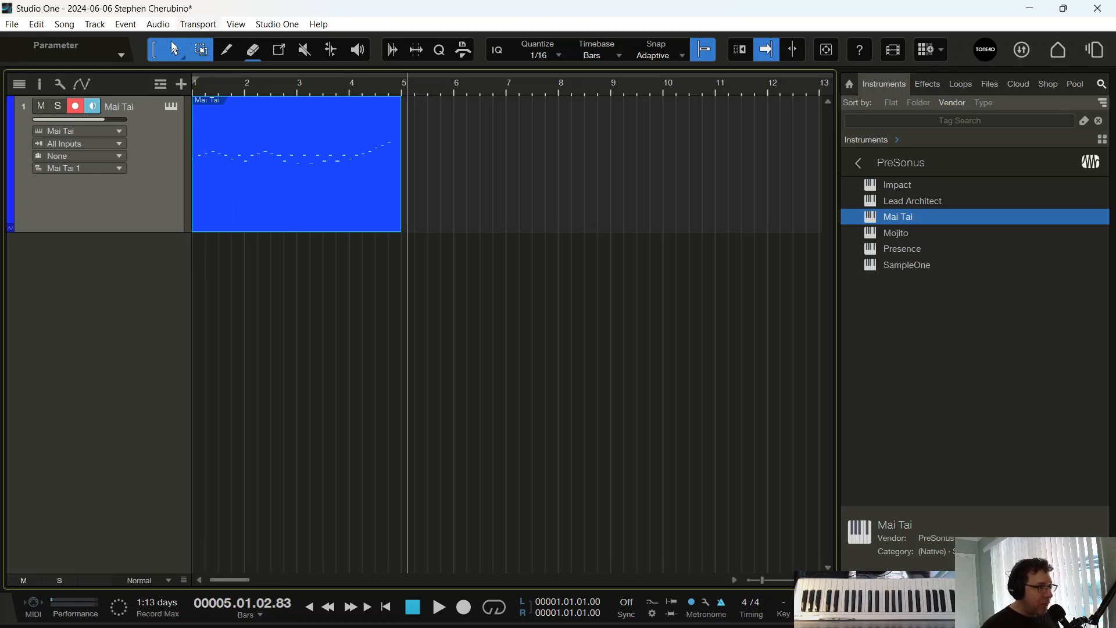
mouse_move(171, 64)
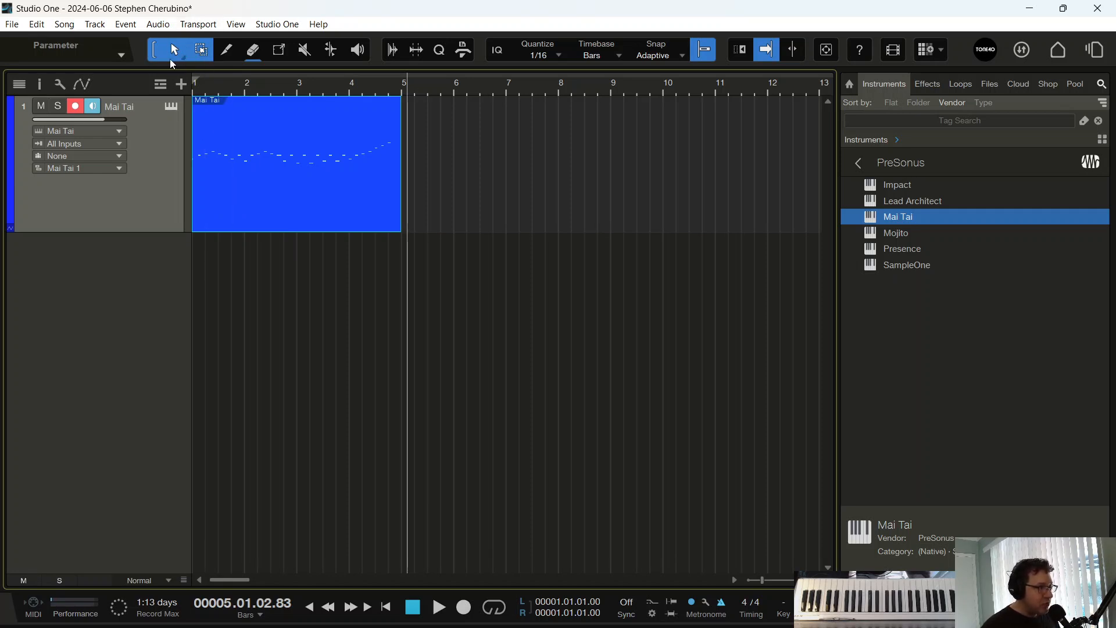
mouse_move(155, 50)
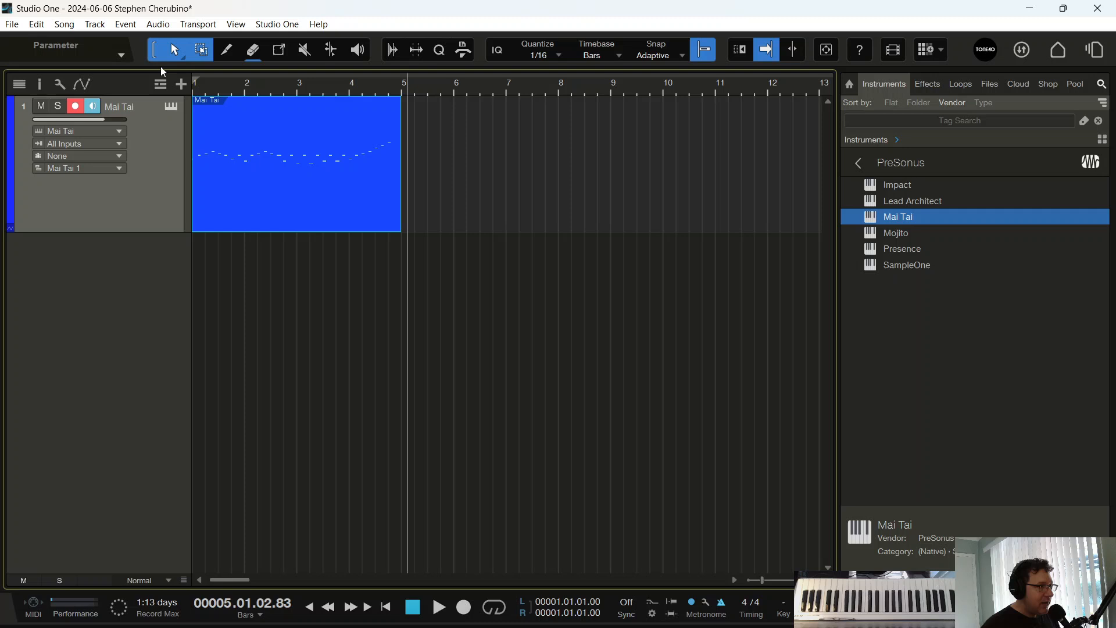
mouse_move(221, 34)
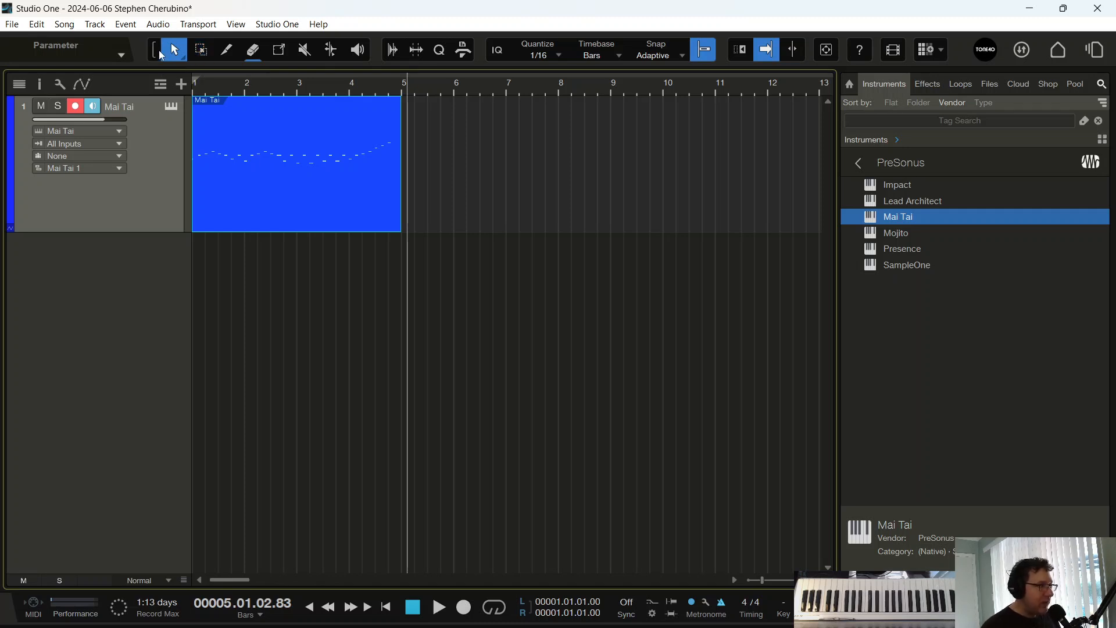
left_click(201, 50)
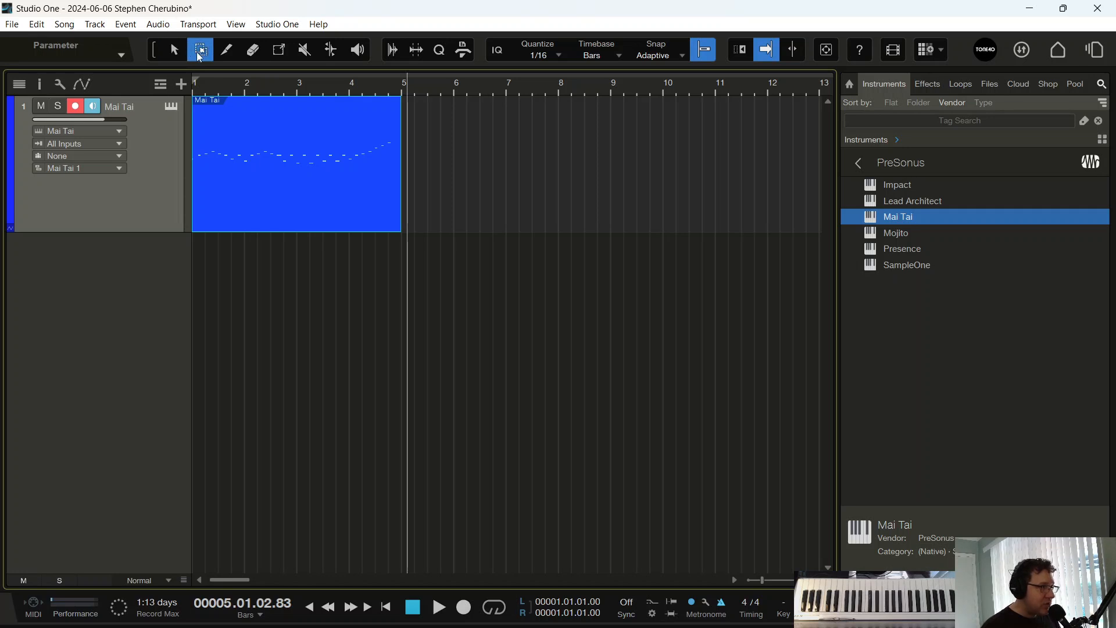
left_click(226, 50)
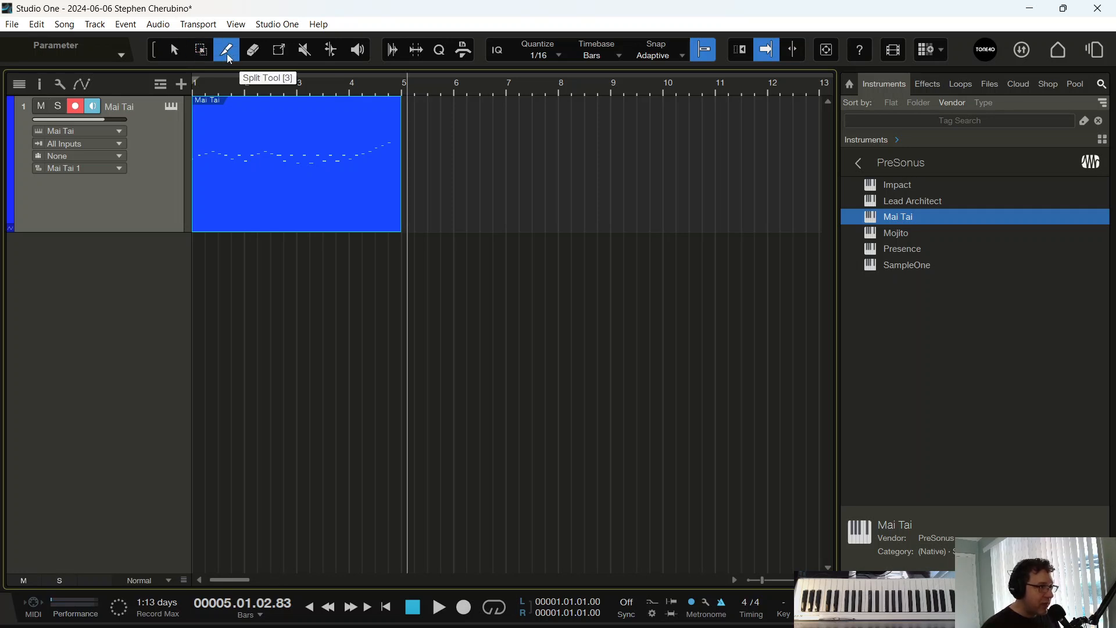
left_click(202, 50)
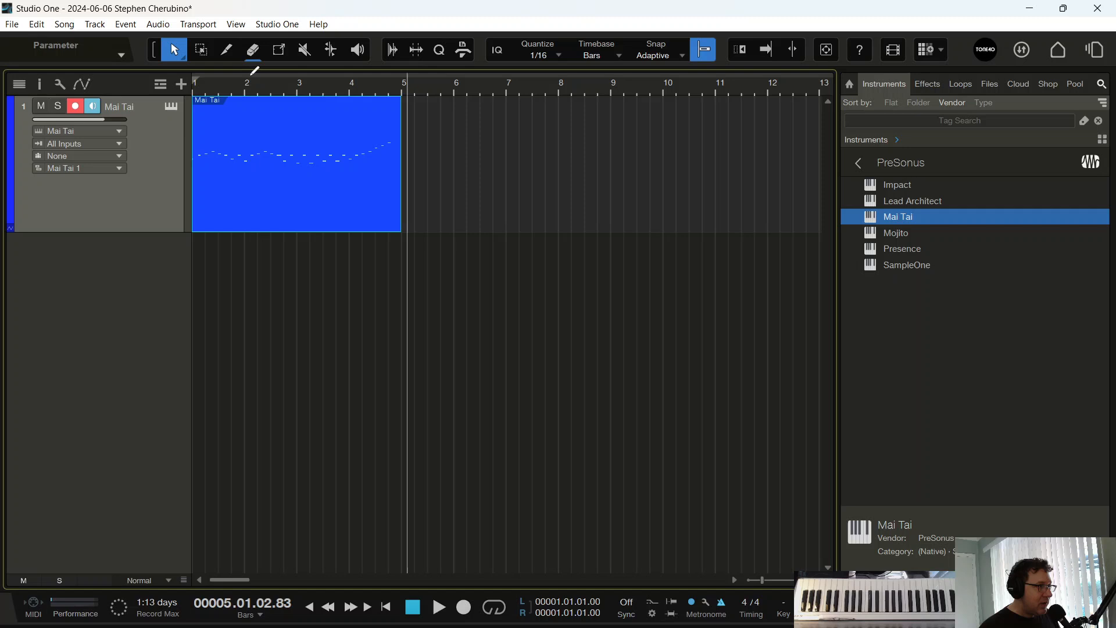
left_click(202, 49)
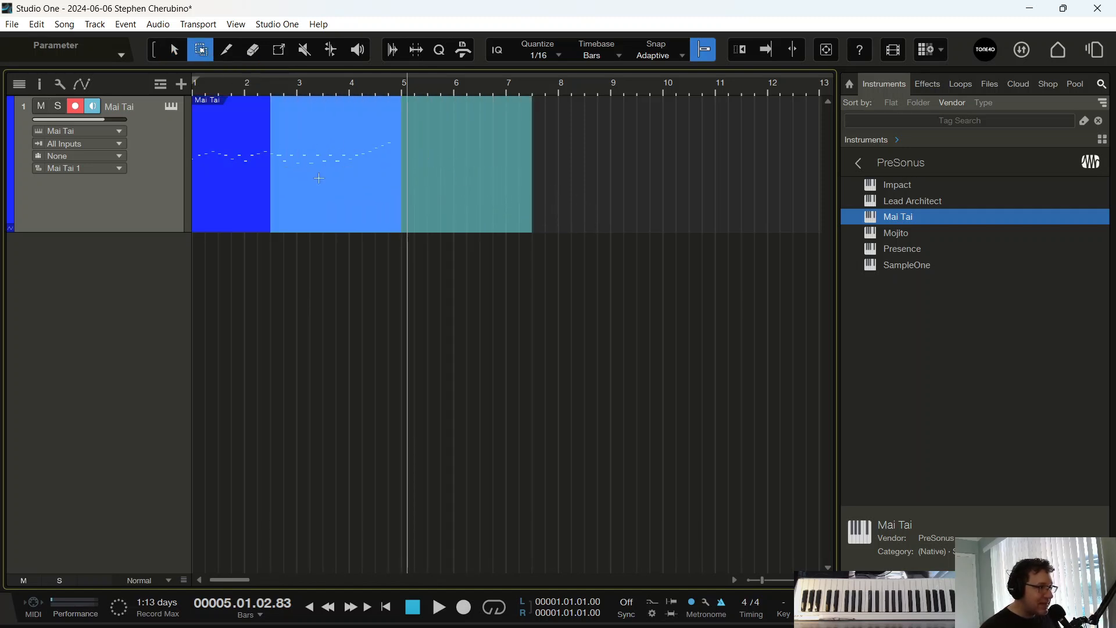
left_click(226, 49)
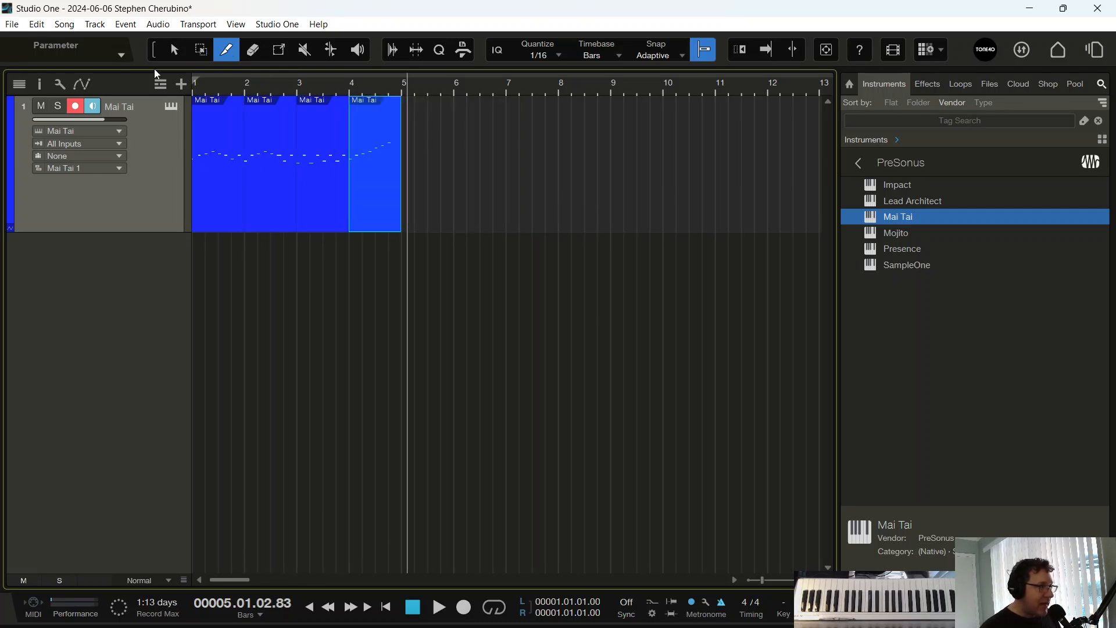
left_click(173, 48)
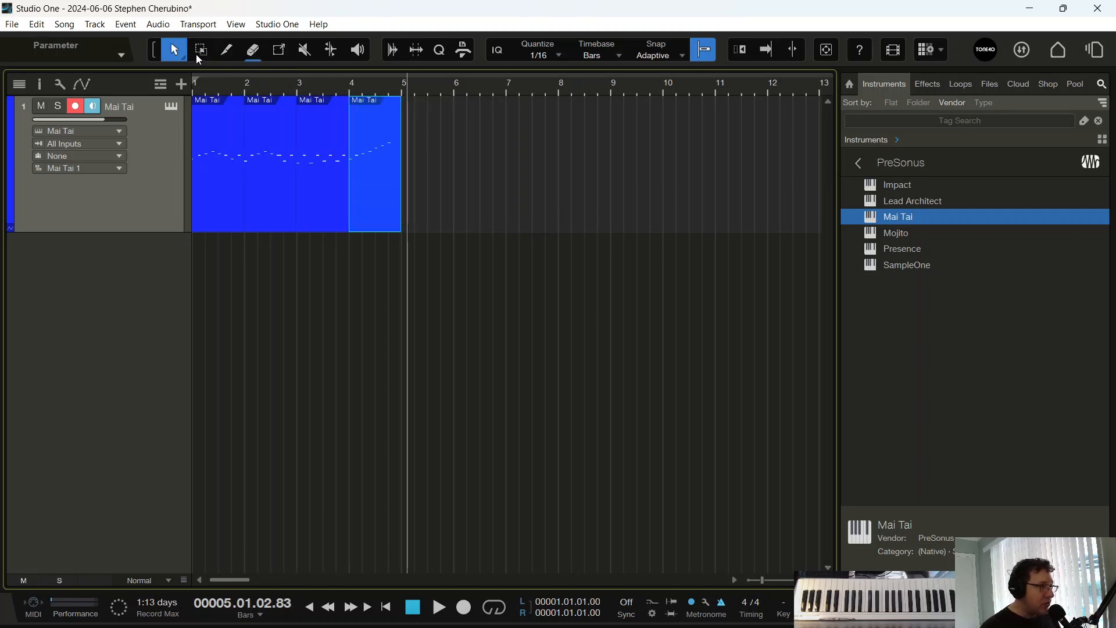
left_click(202, 49)
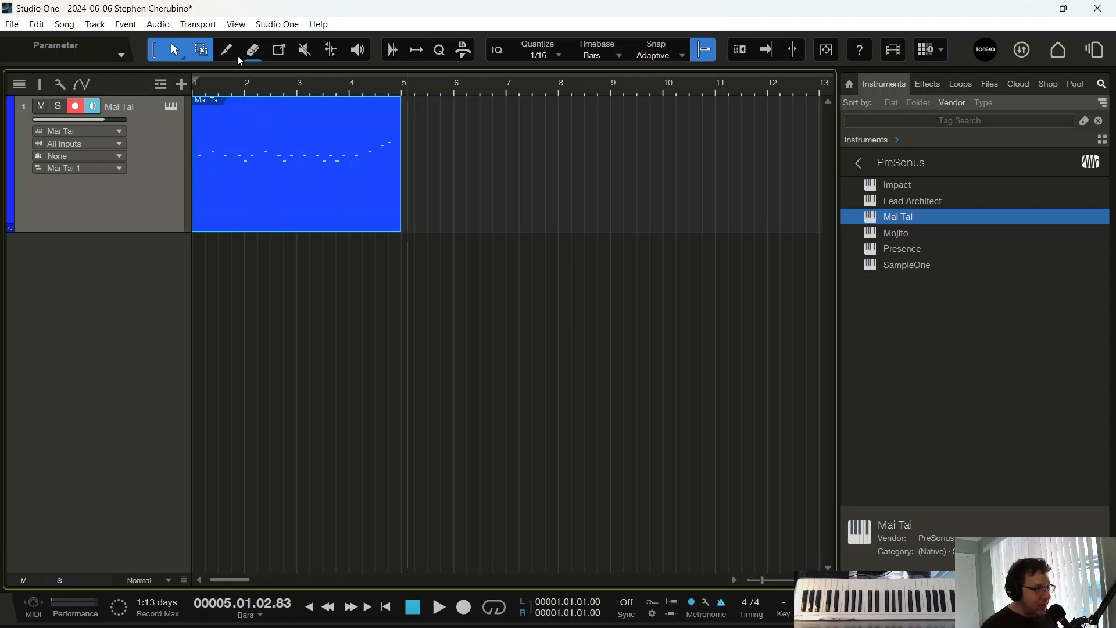
mouse_move(225, 50)
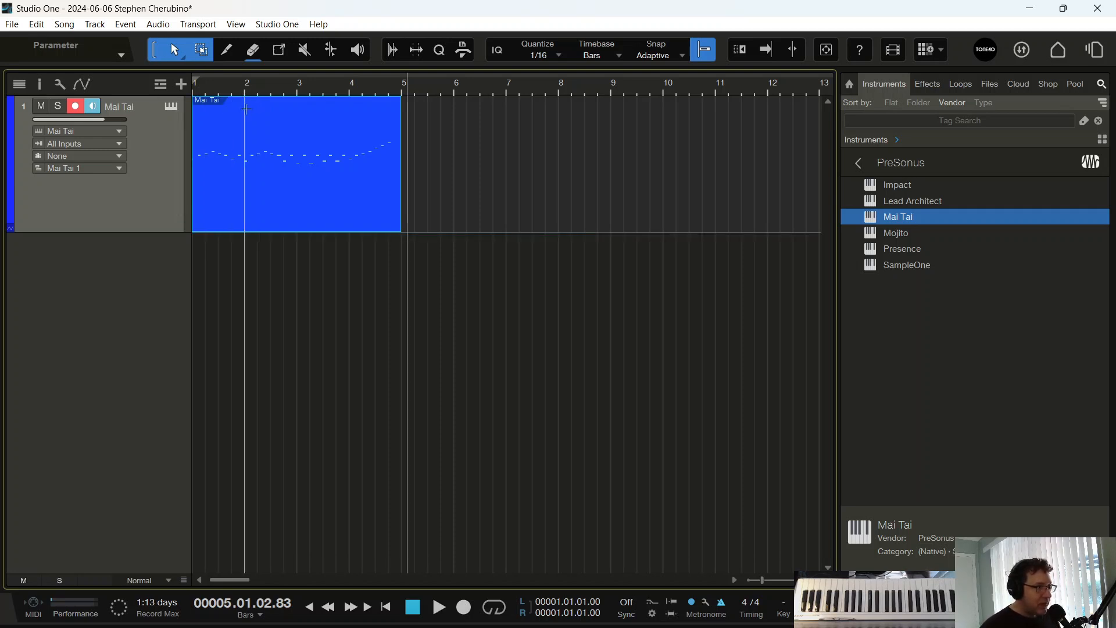
left_click_drag(402, 156, 596, 156)
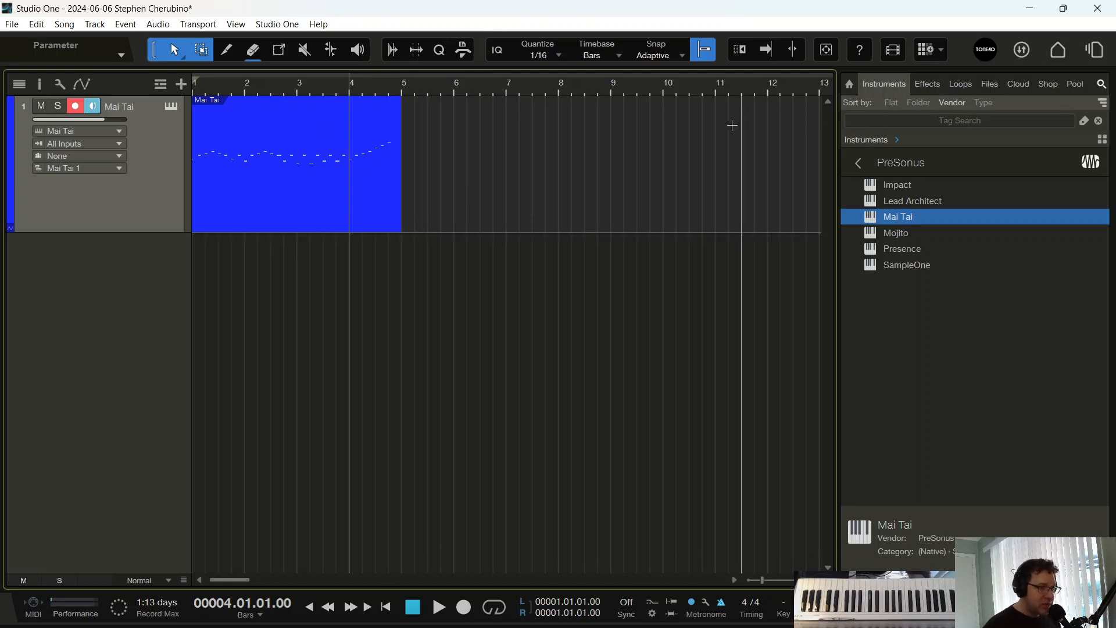
mouse_move(449, 190)
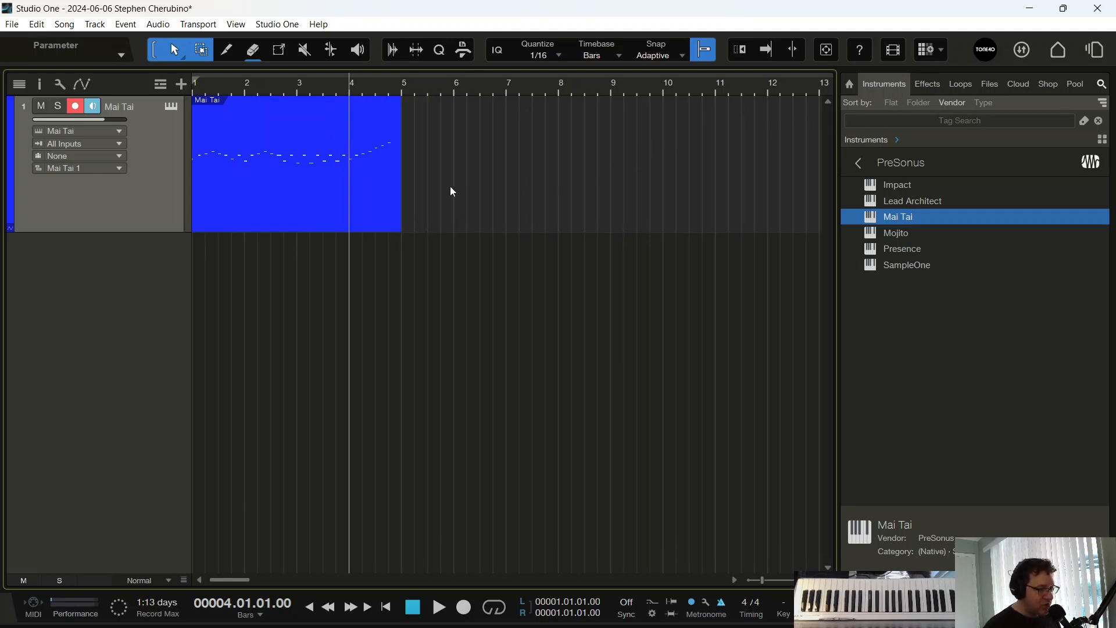
Step: Turn on Autoscroll so the view follows playback
left_click(767, 50)
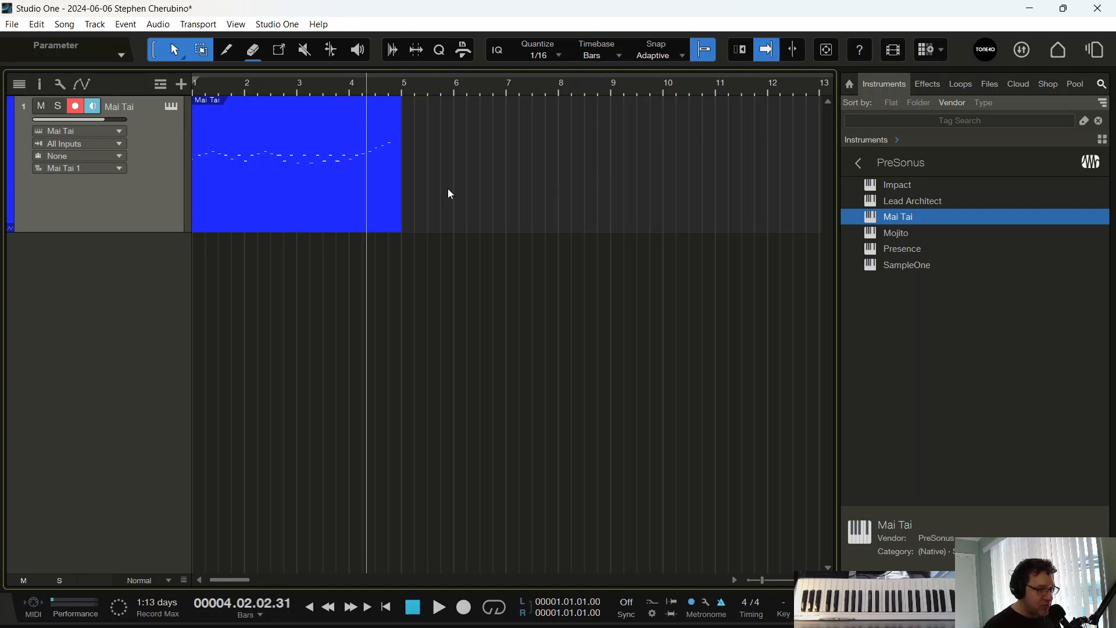
mouse_move(509, 261)
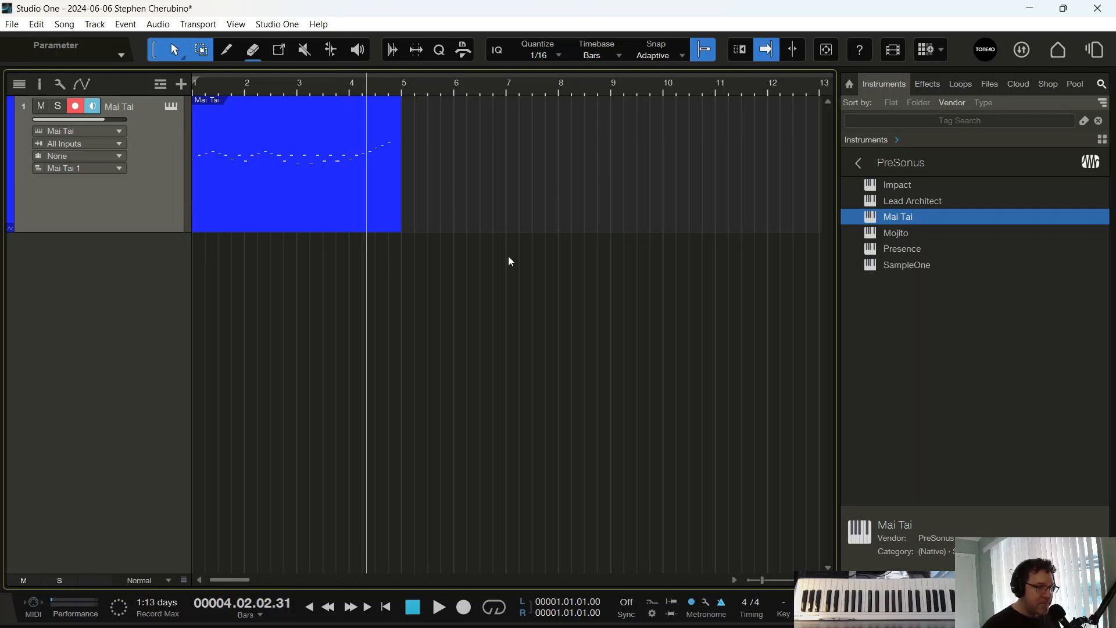
mouse_move(494, 245)
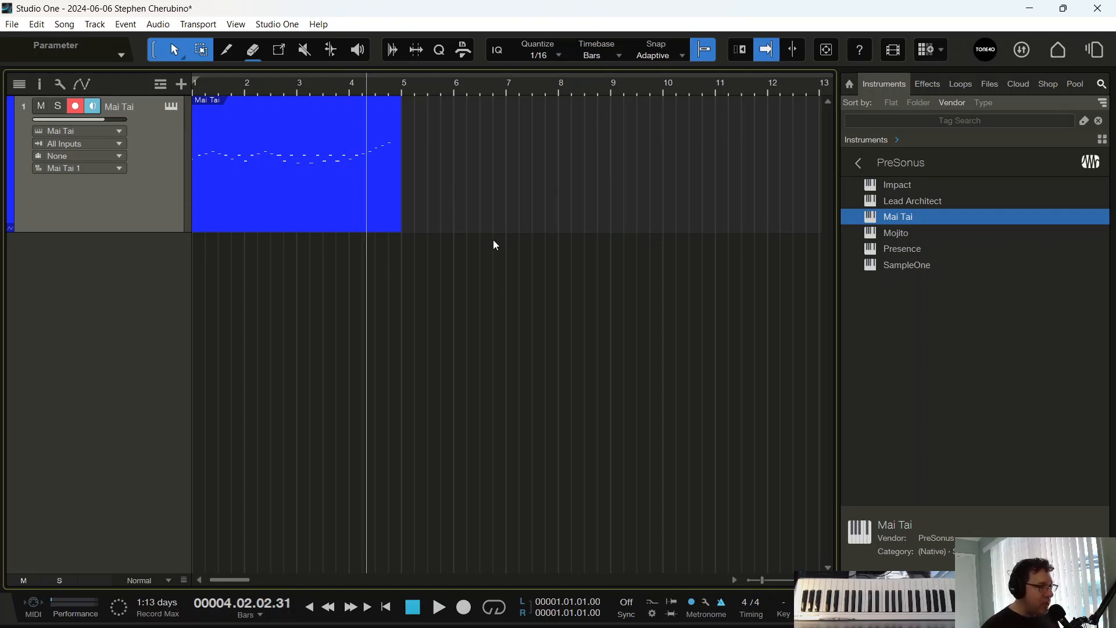
mouse_move(470, 243)
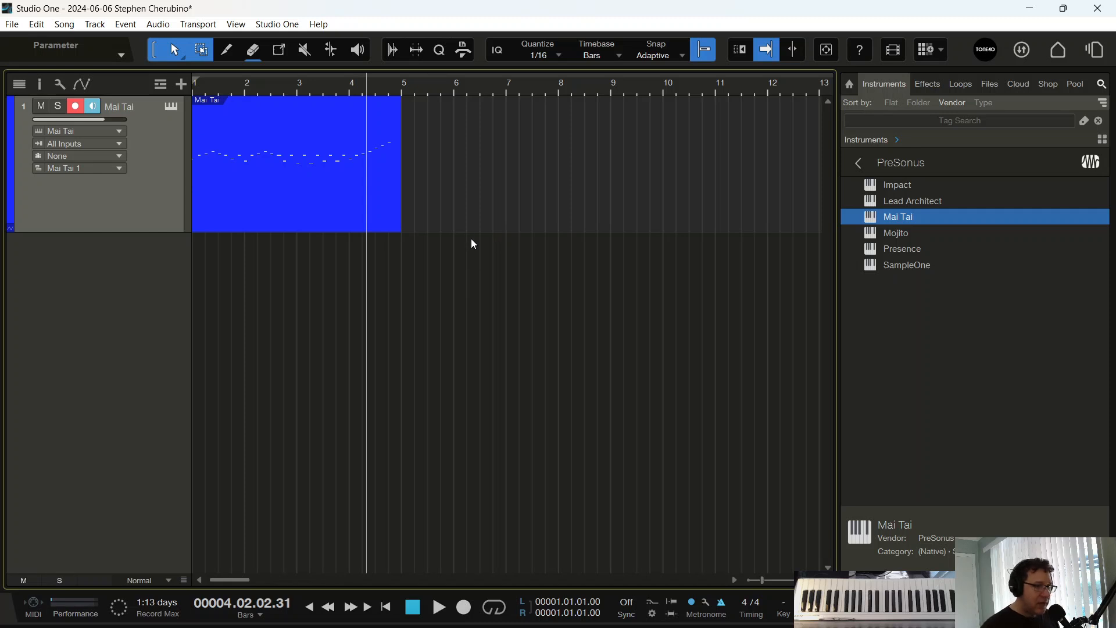
mouse_move(449, 211)
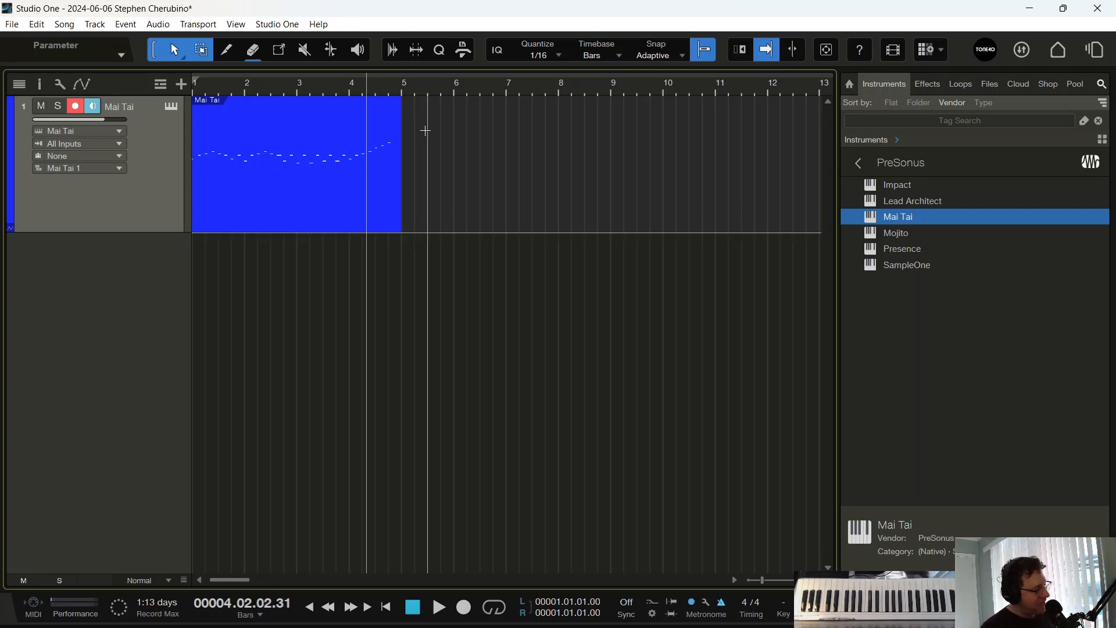
mouse_move(272, 182)
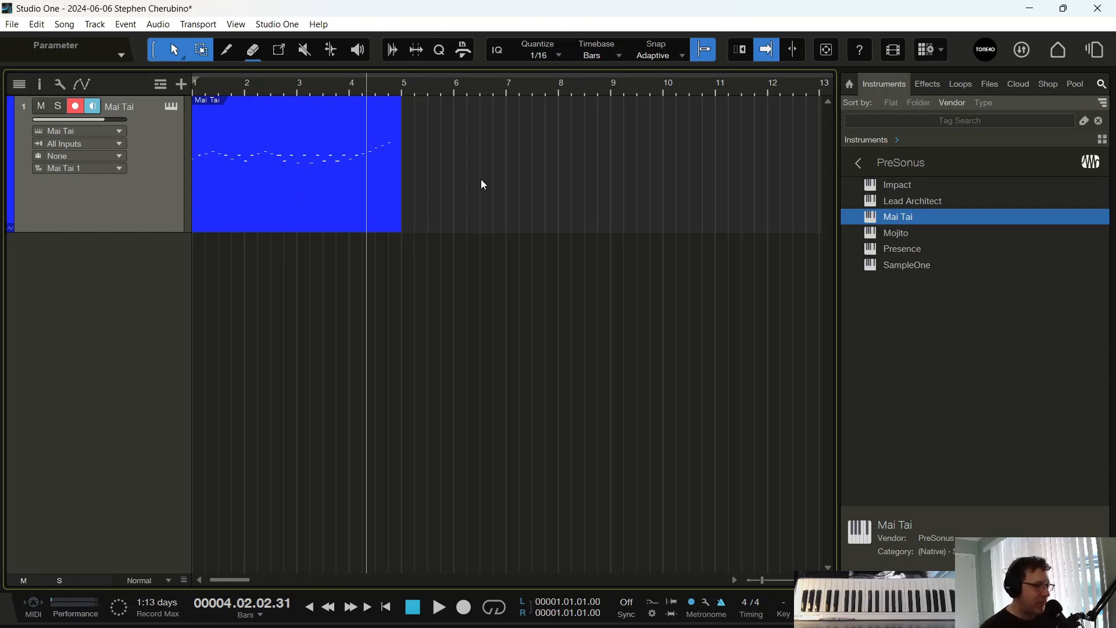
mouse_move(669, 361)
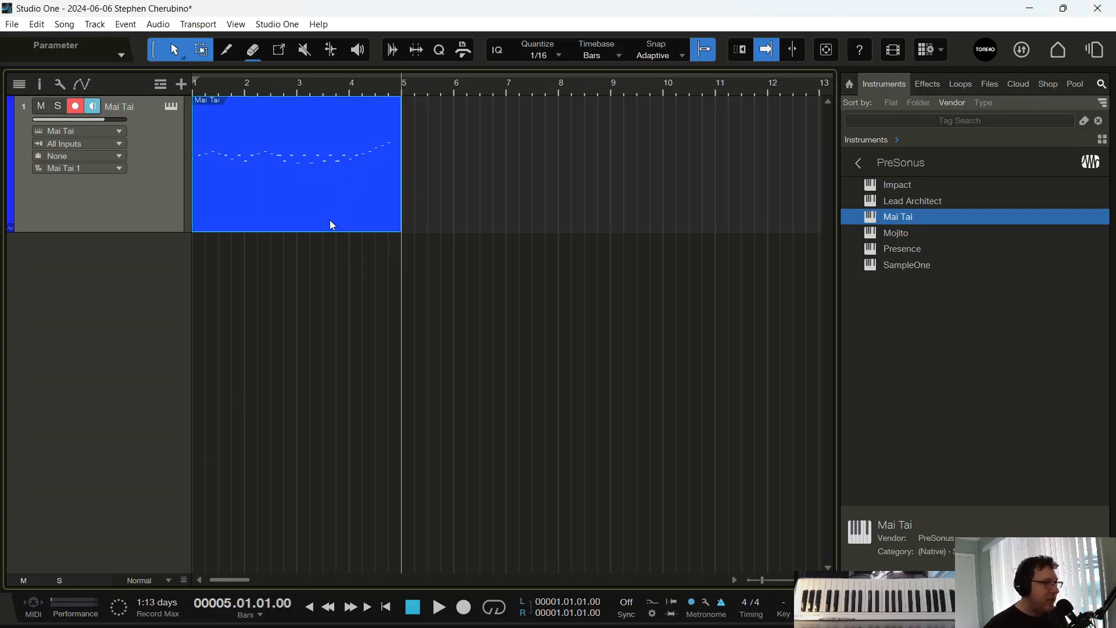
mouse_move(293, 275)
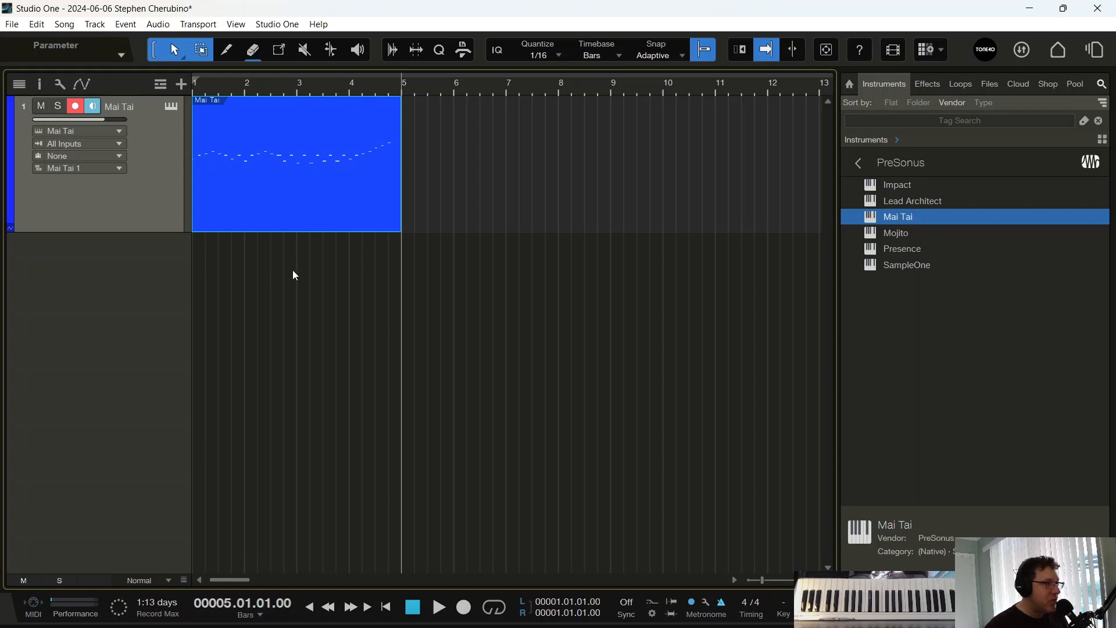
mouse_move(378, 86)
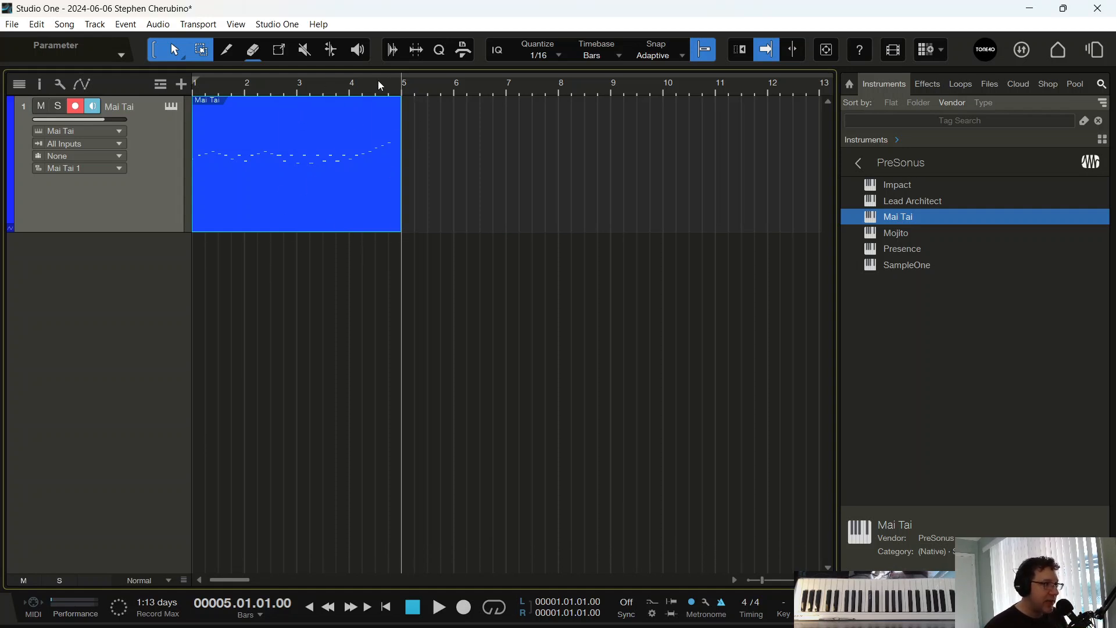
Step: Operate the Transport to return the song position to bar 1
left_click(439, 606)
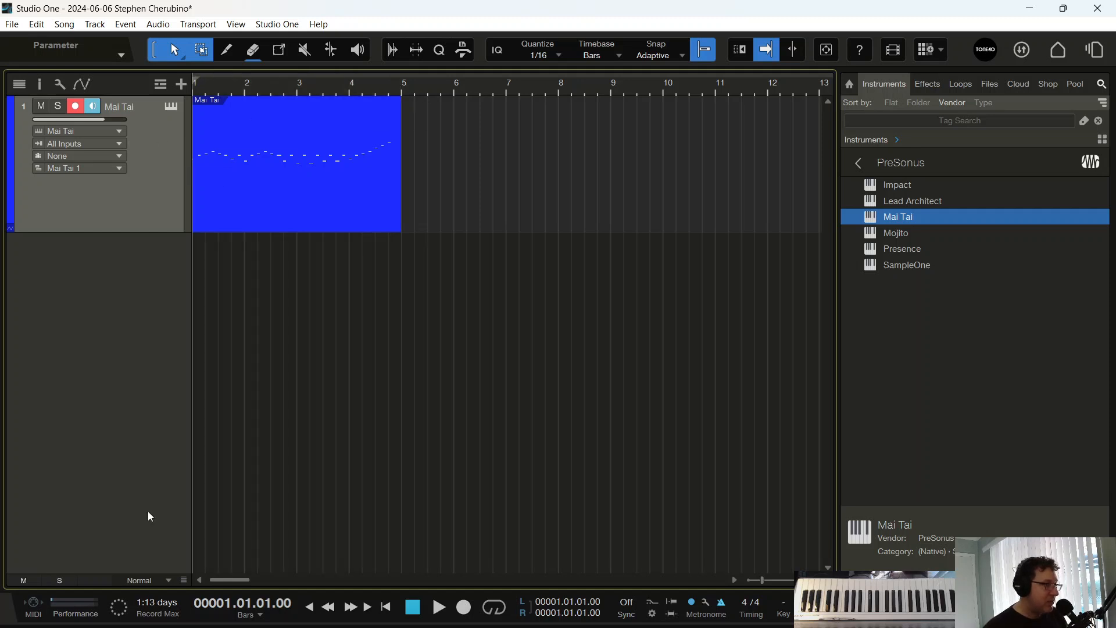
mouse_move(382, 250)
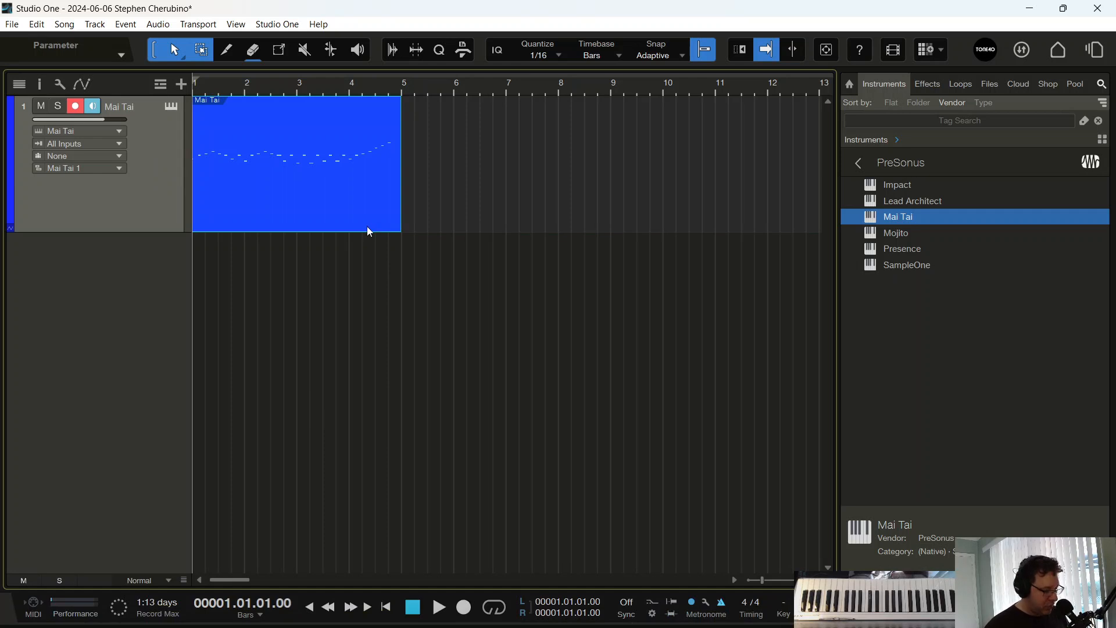
mouse_move(409, 280)
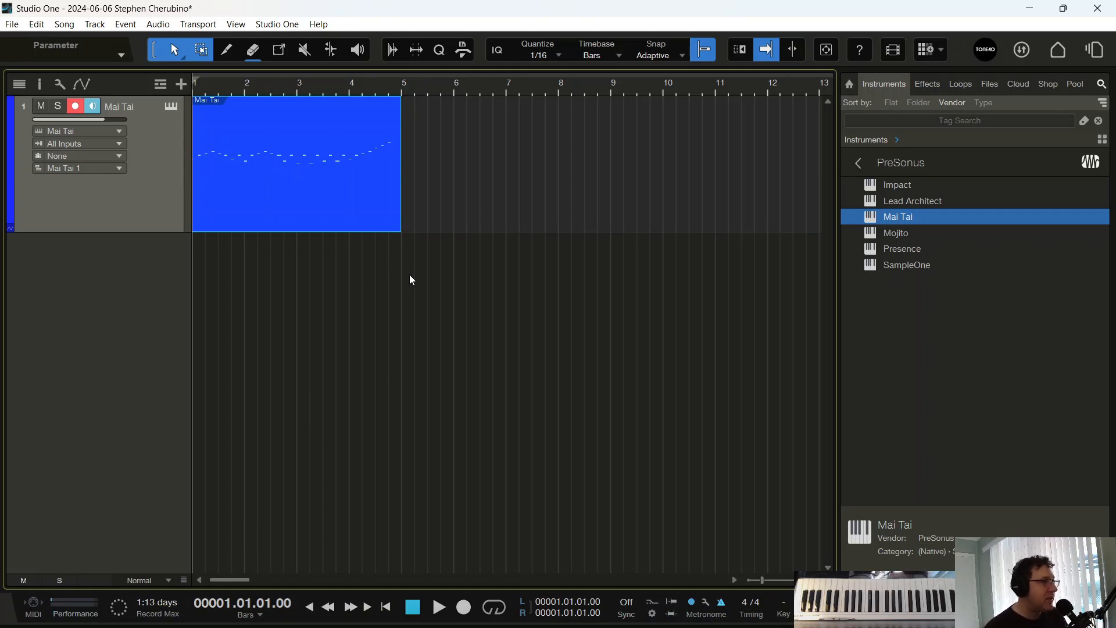
mouse_move(367, 225)
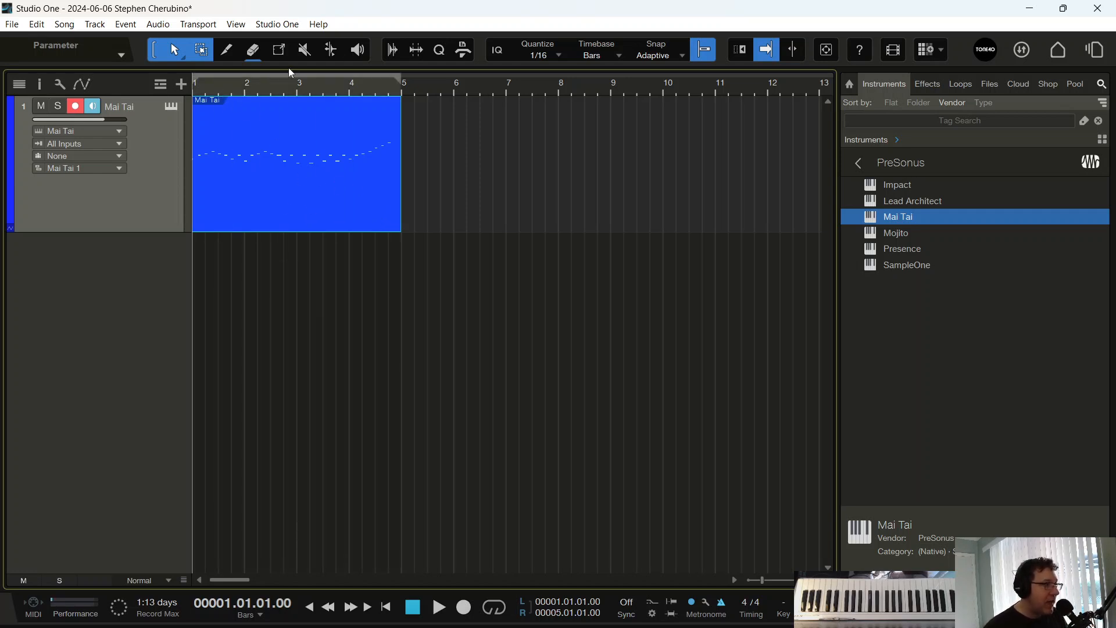
mouse_move(397, 73)
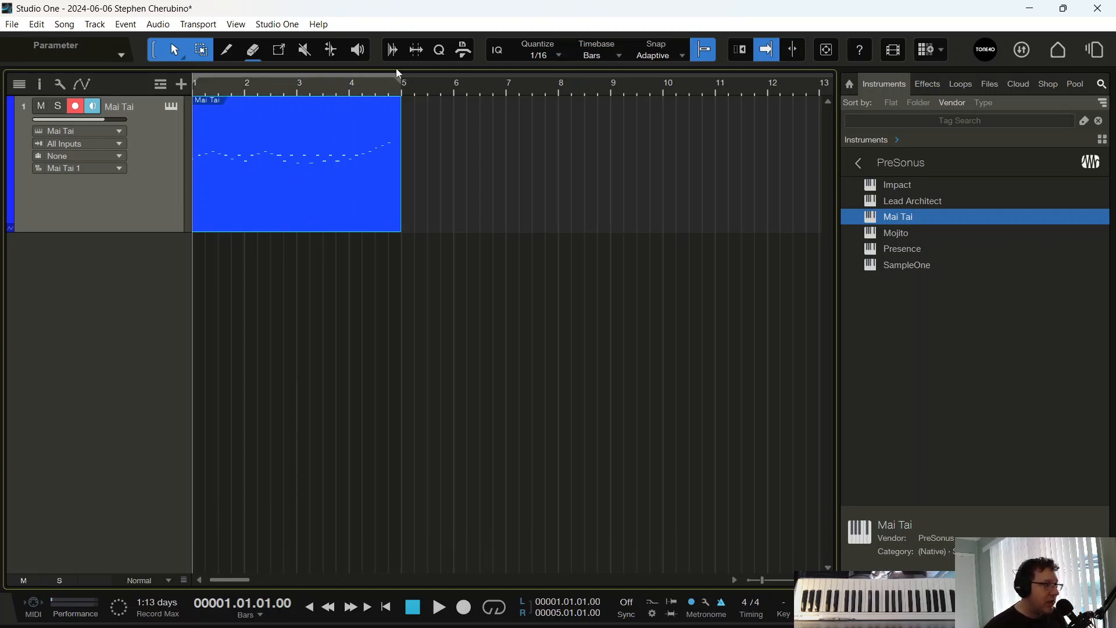
mouse_move(298, 260)
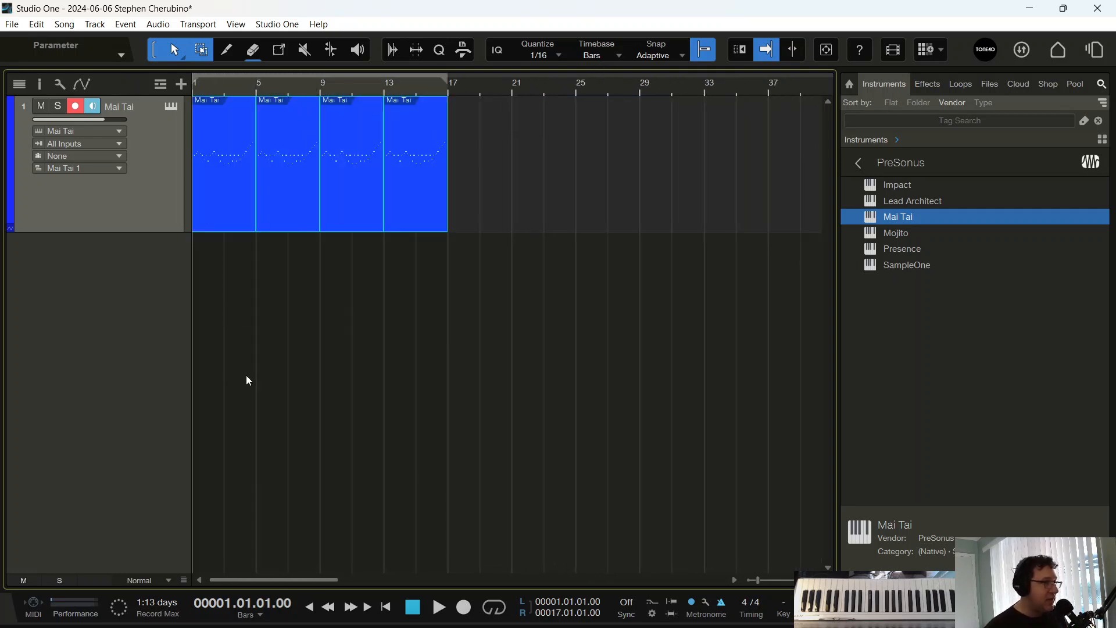
mouse_move(447, 95)
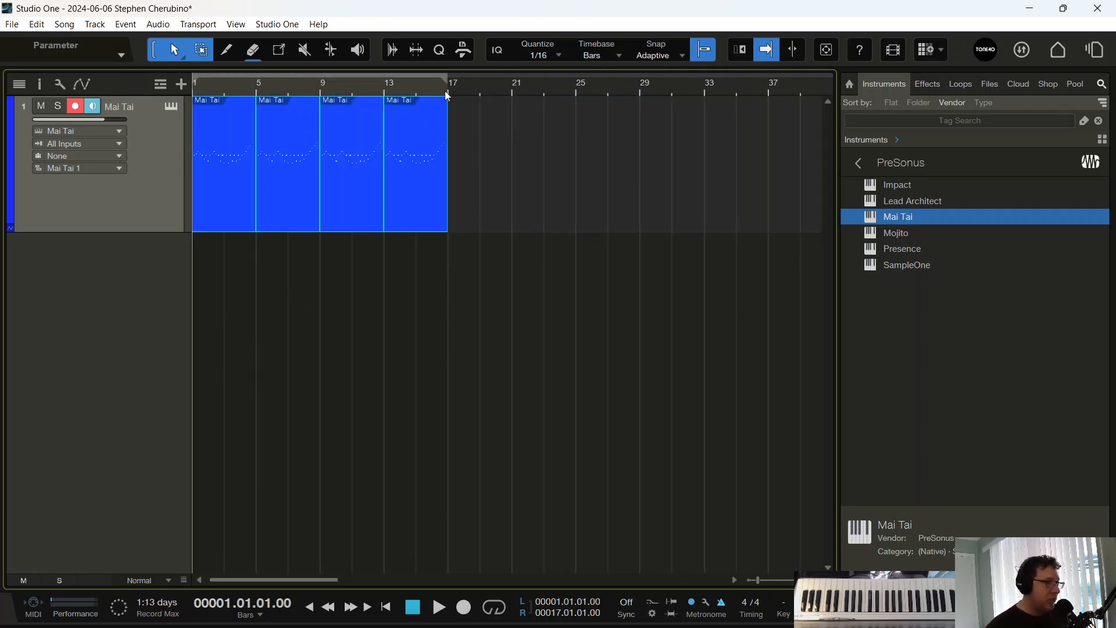
mouse_move(439, 396)
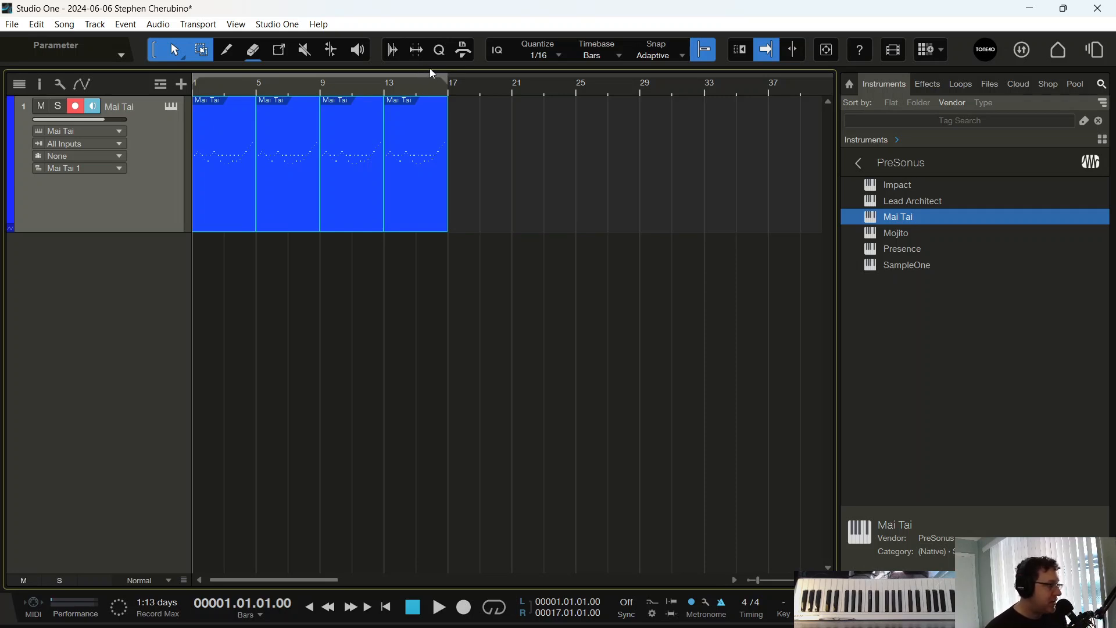
mouse_move(417, 50)
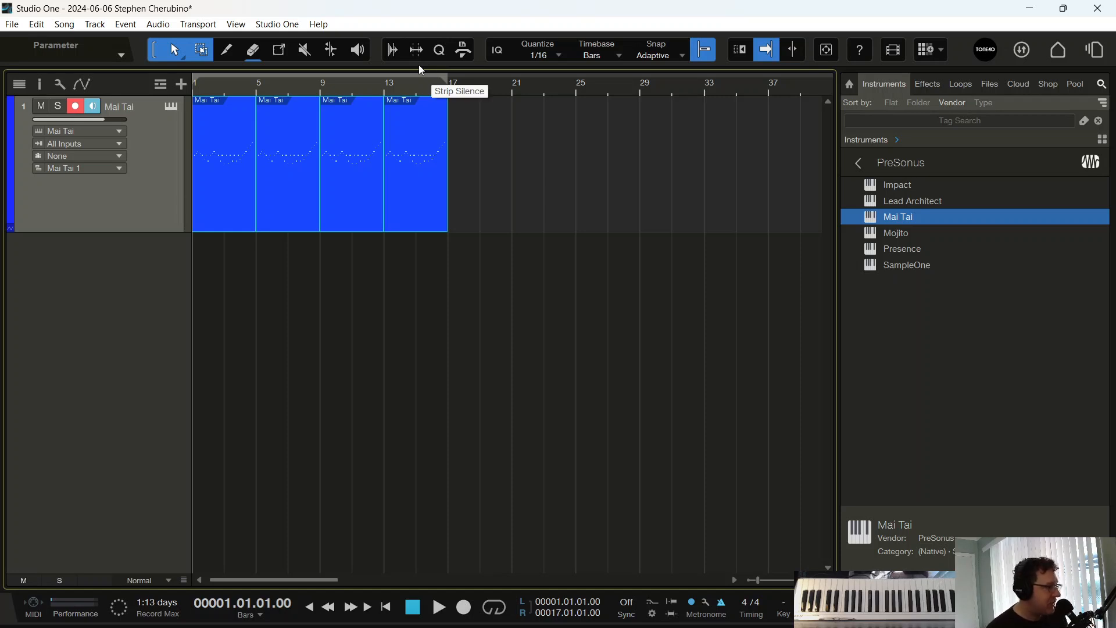
mouse_move(240, 361)
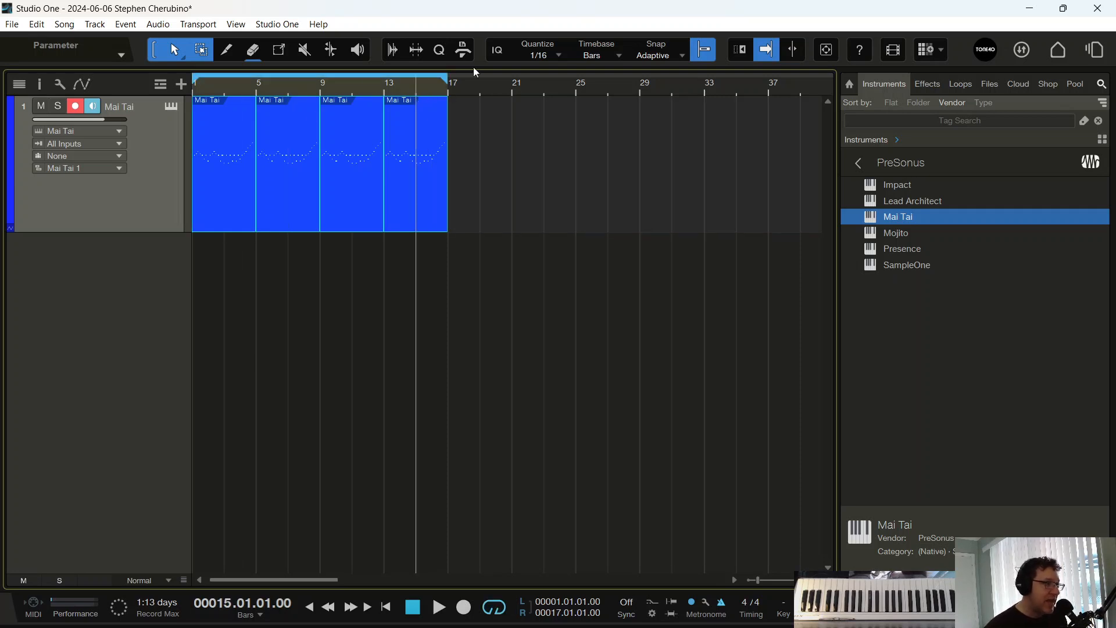
Step: Play the looped Mai Tai clips briefly, then stop playback
left_click(438, 606)
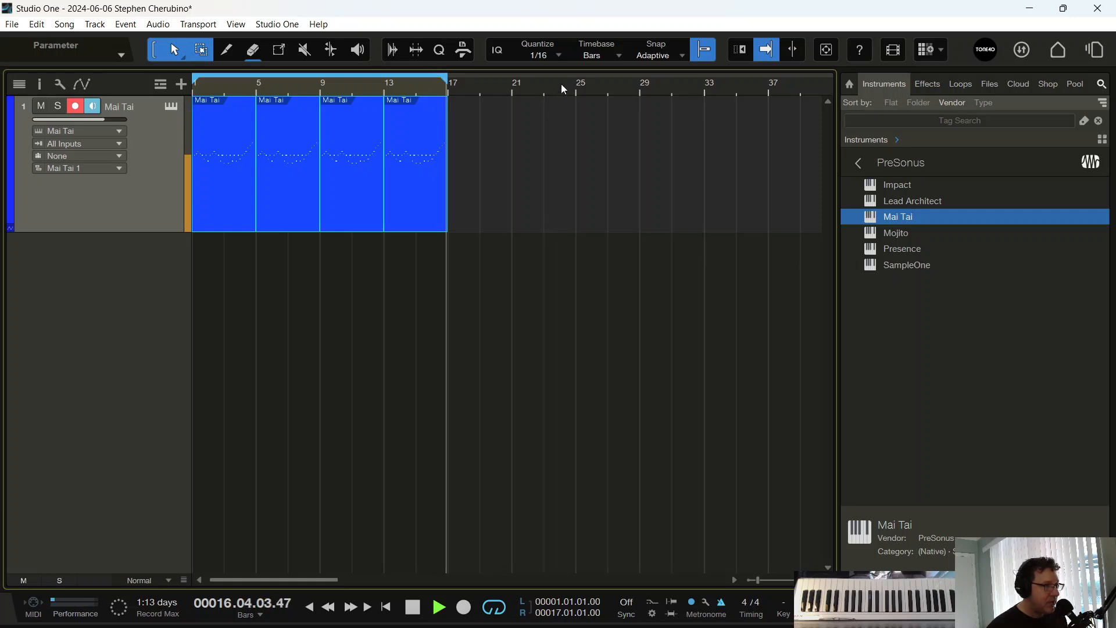
left_click(412, 606)
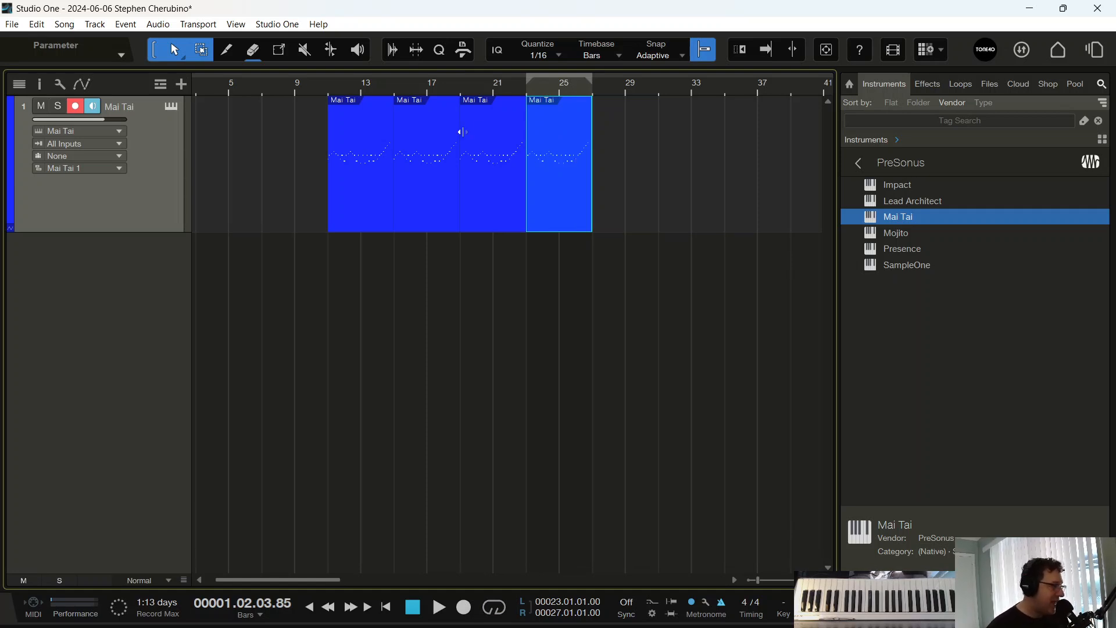
mouse_move(627, 203)
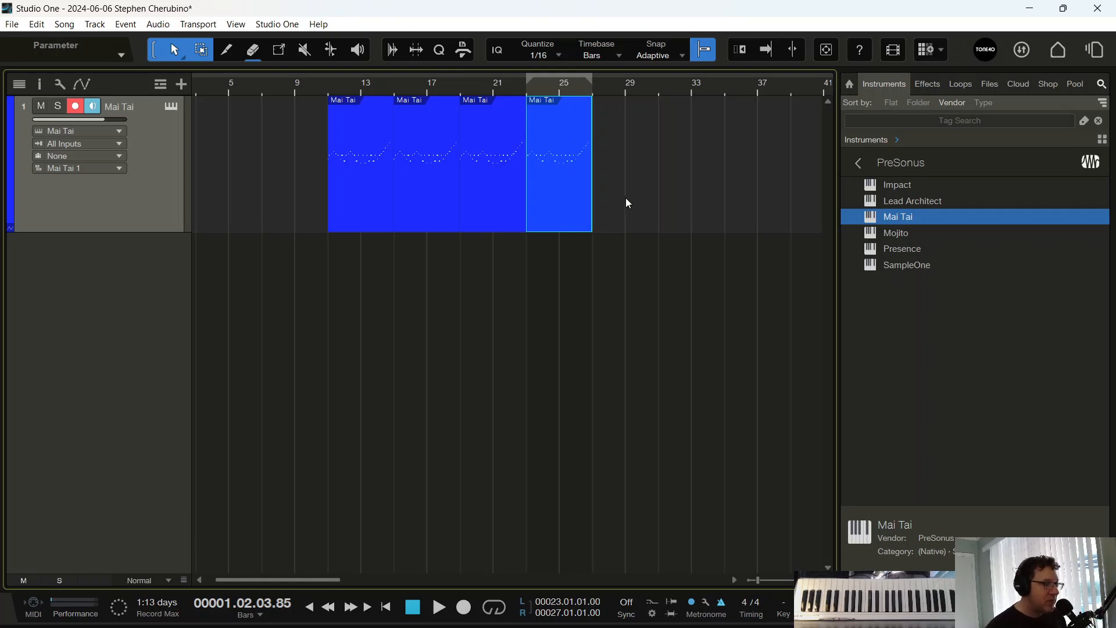
mouse_move(681, 456)
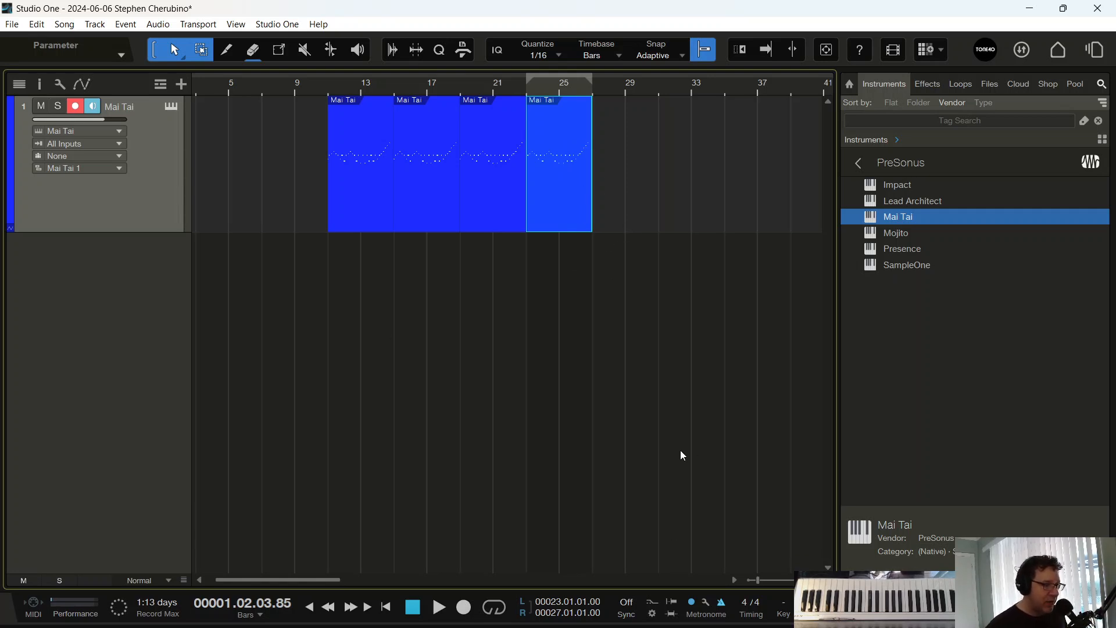